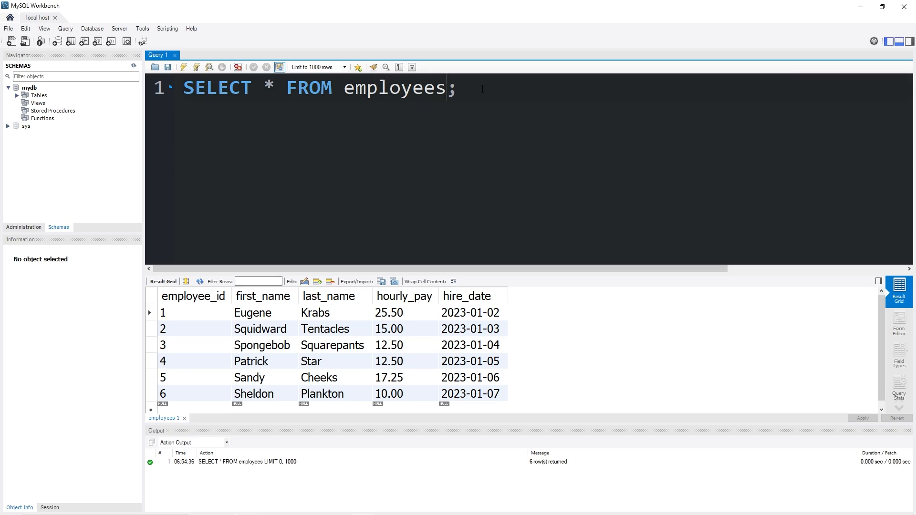
{"action": "mouse_move", "coordinate": [439, 296]}
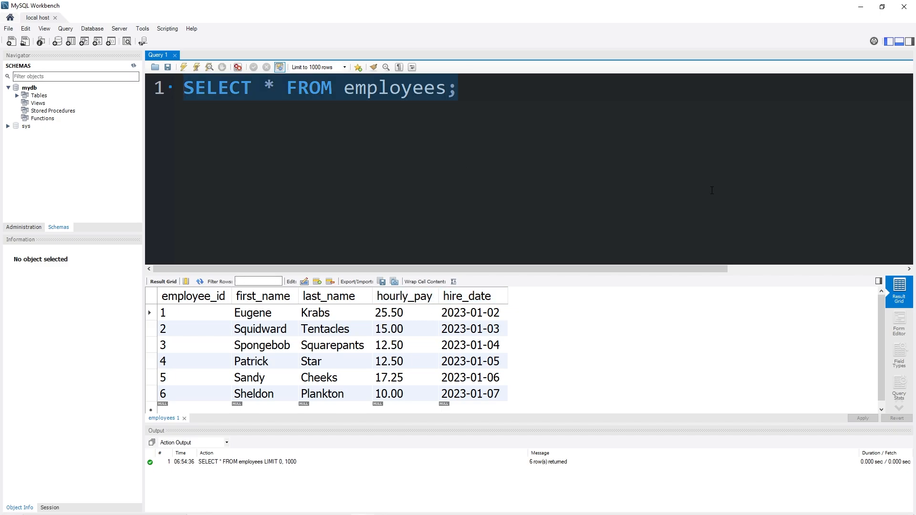
- Write an ALTER TABLE adding a job VARCHAR(25) column after hourly_pay to employees
{"action": "type", "text": "ALTER"}
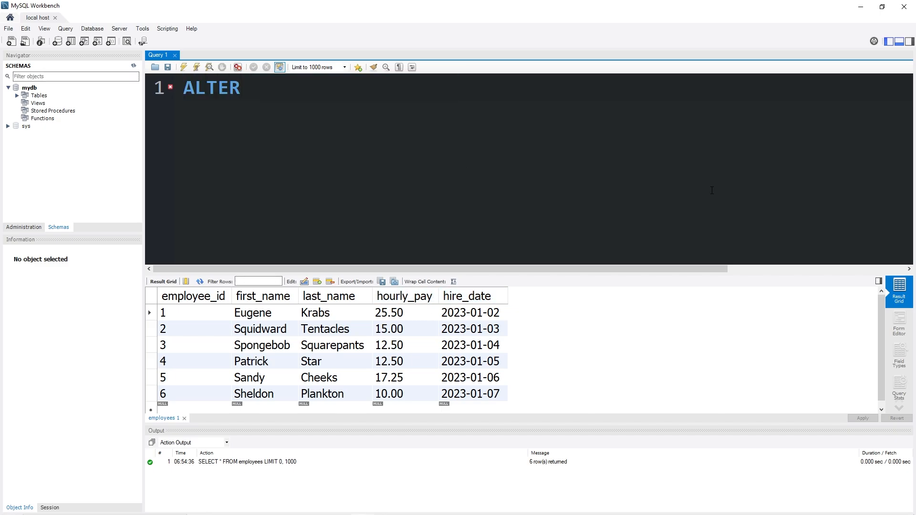
{"action": "type", "text": "TABLE empl"}
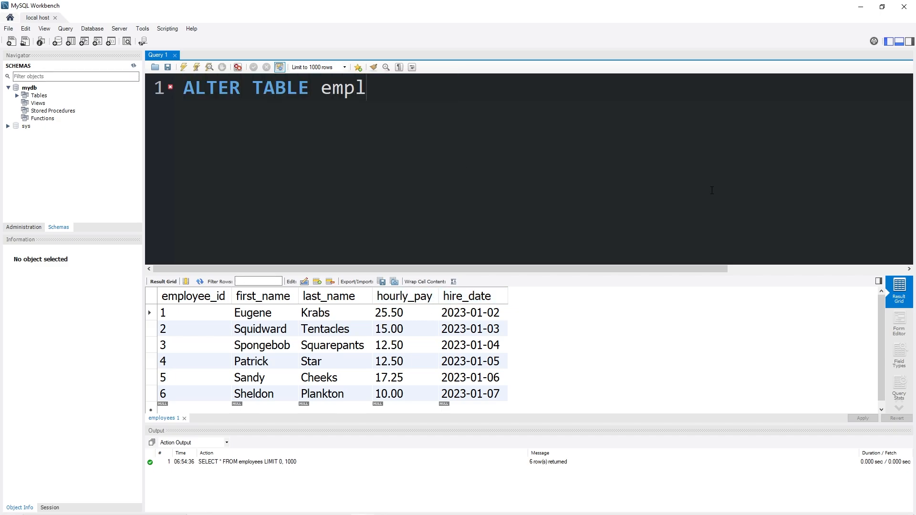
{"action": "type", "text": "oyees"}
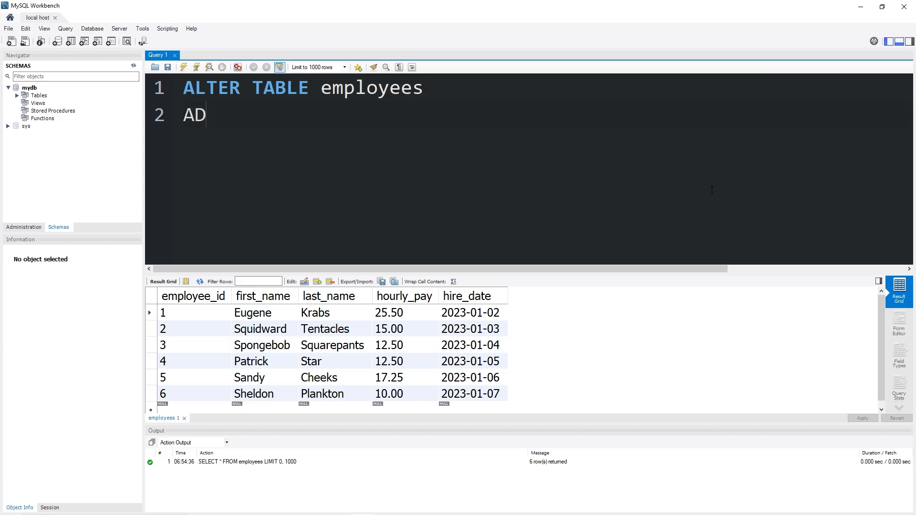
{"action": "type", "text": "D COLUMN j"}
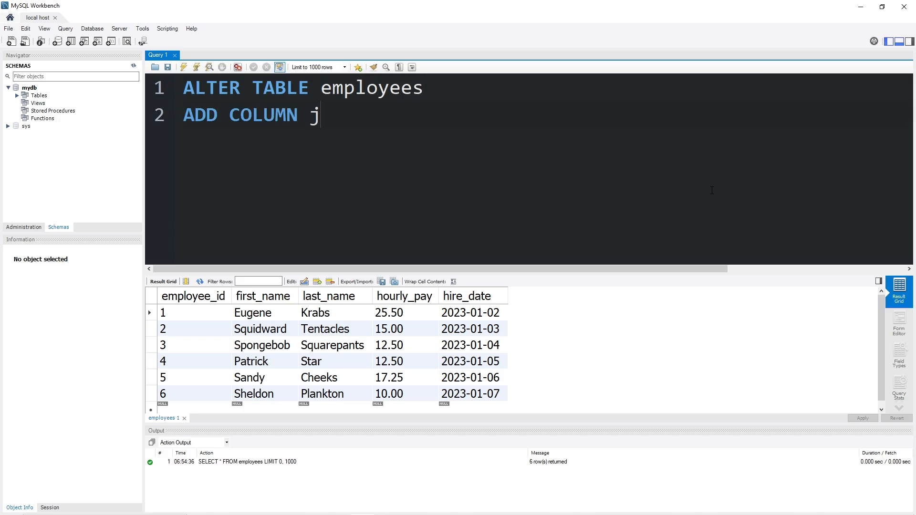
{"action": "type", "text": "ob VARCHAR"}
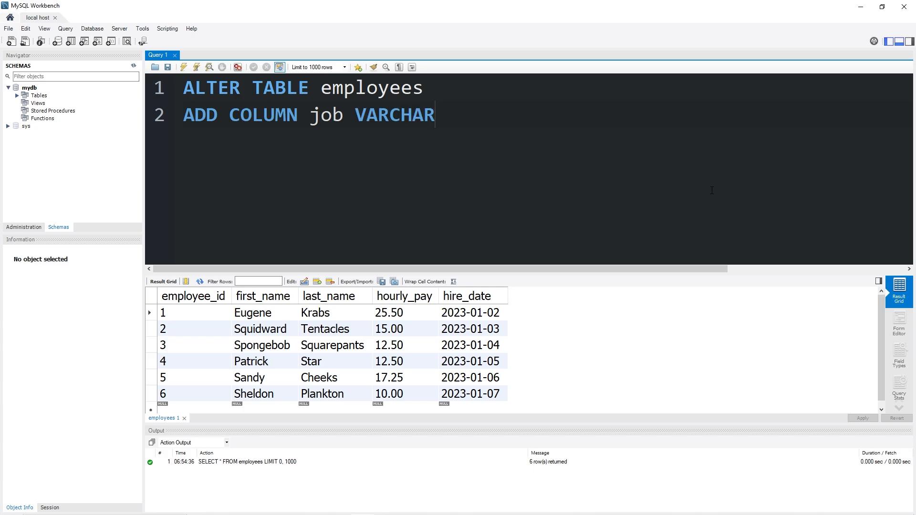
{"action": "type", "text": "(25) AFTER"}
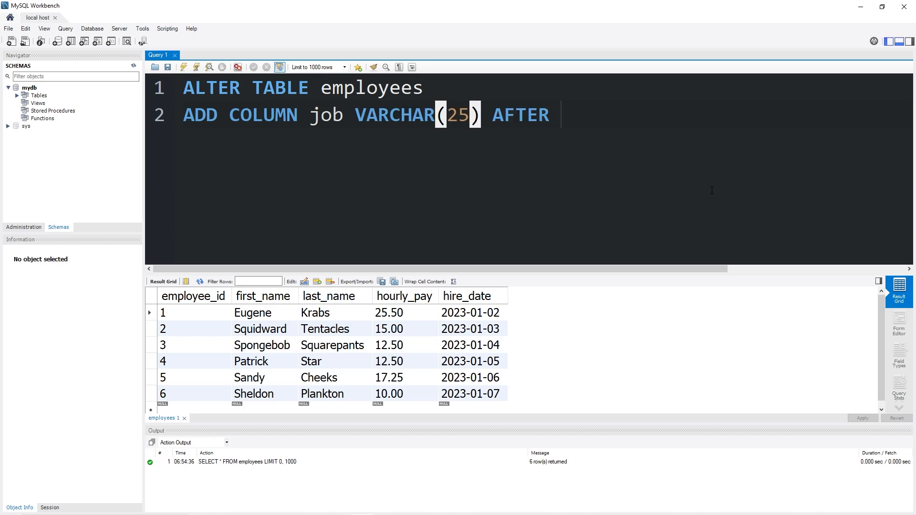
{"action": "type", "text": "hourly_pay"}
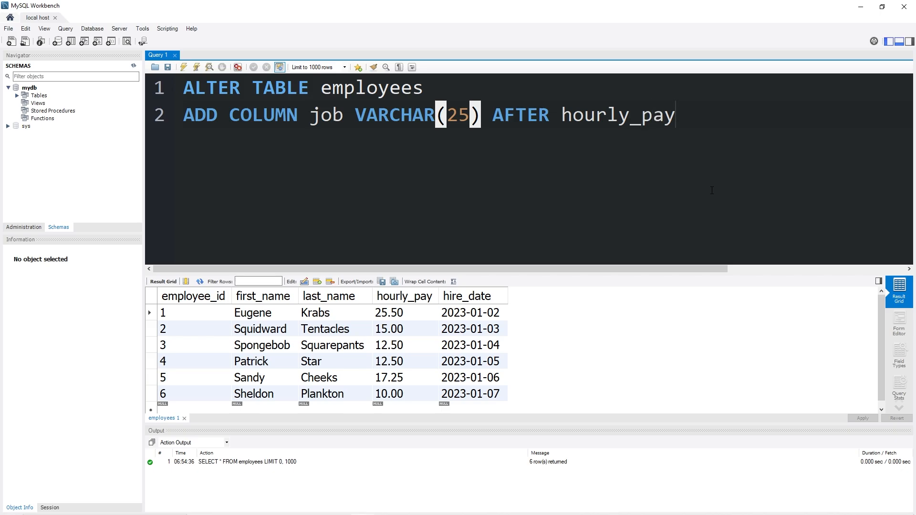
{"action": "type", "text": ";"}
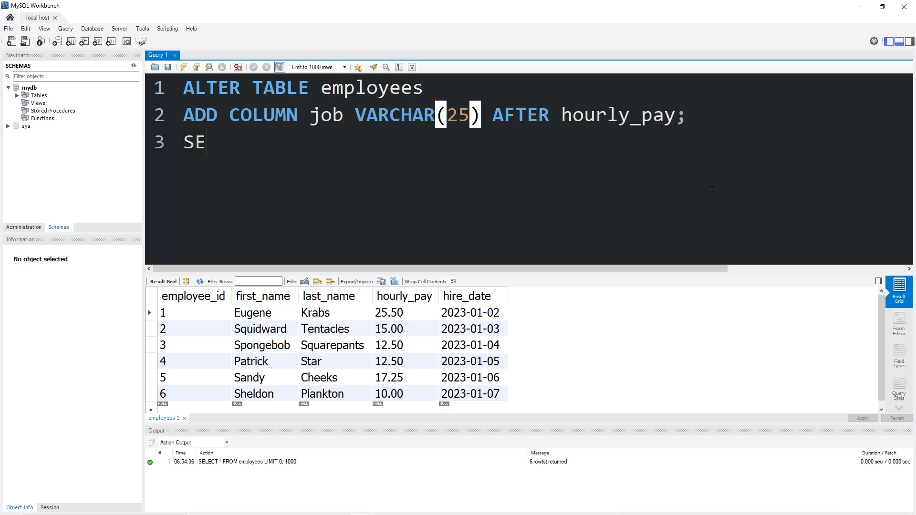
- Add SELECT * FROM employees and run the script to show the new empty job column
{"action": "type", "text": "LECT * FROM"}
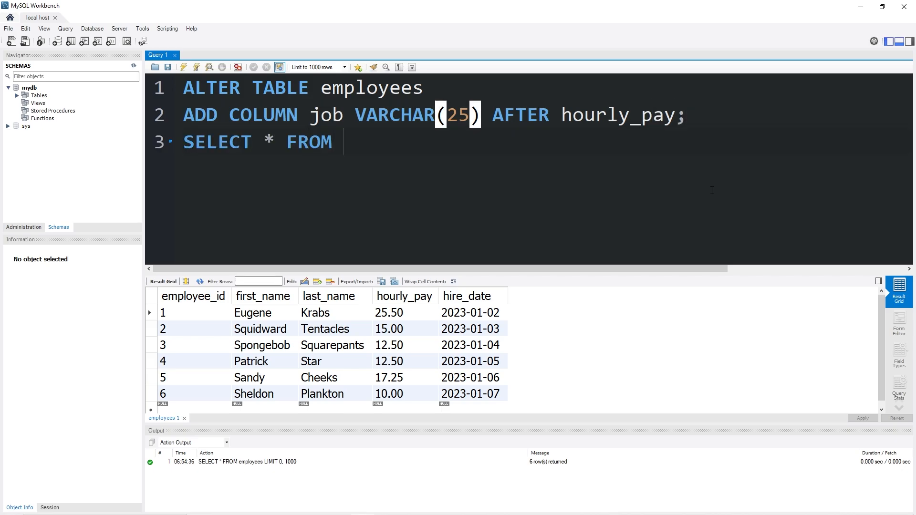
{"action": "type", "text": "employees;"}
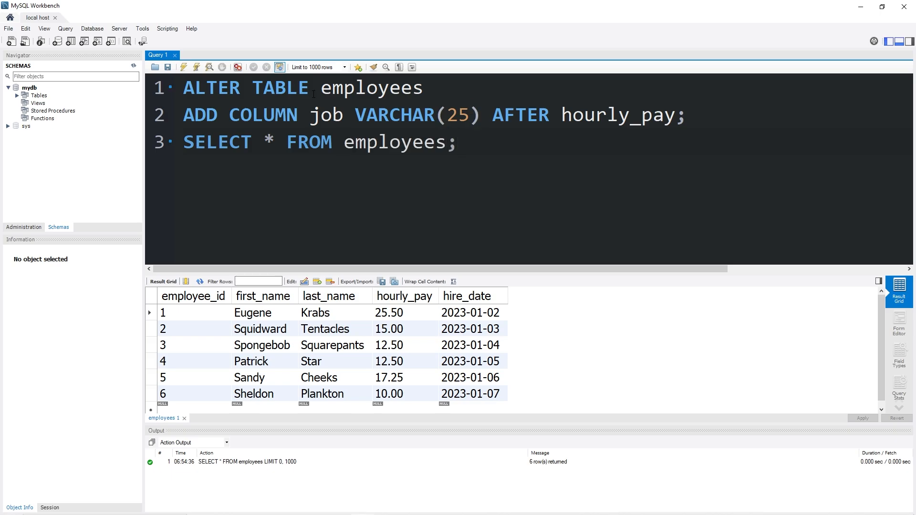
{"action": "left_click", "coordinate": [183, 67]}
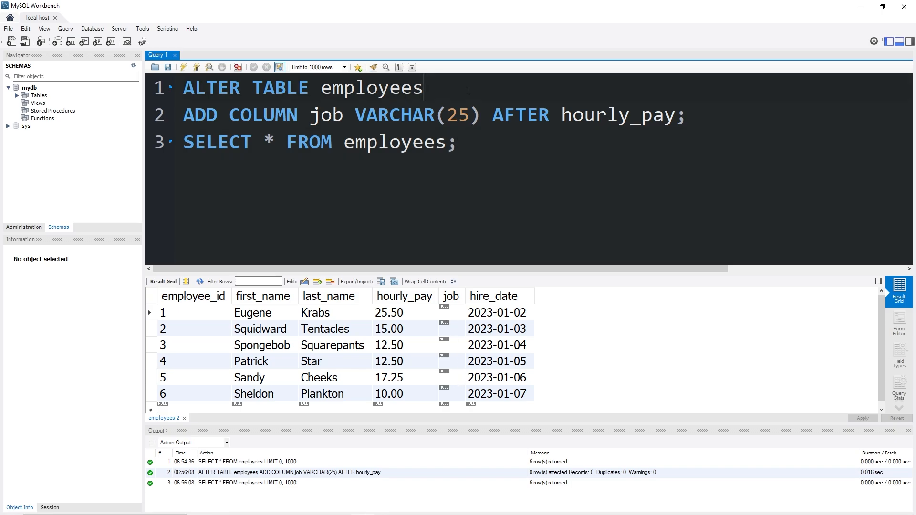
- Run UPDATE employees SET job = "manager" WHERE employee_id = 1 and refresh the table
{"action": "type", "text": "UPDATE em"}
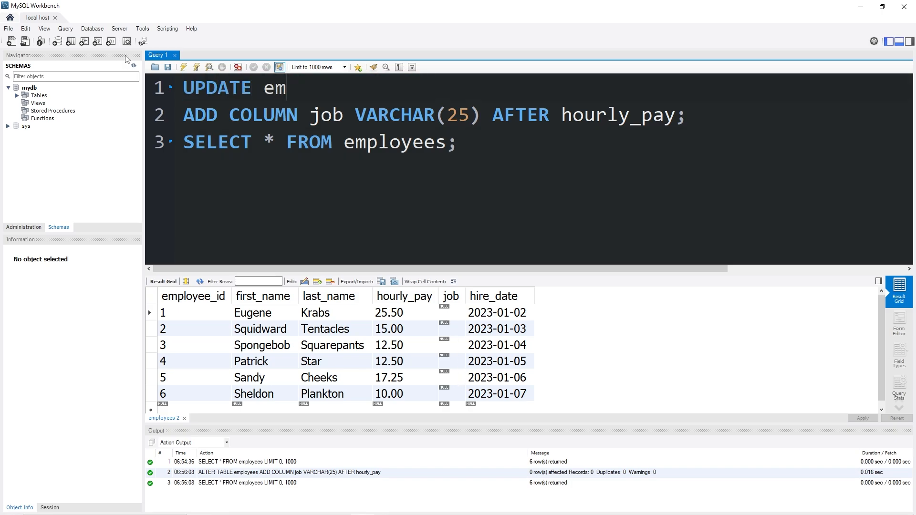
{"action": "type", "text": "ployees"}
{"action": "left_click", "coordinate": [434, 116]}
{"action": "type", "text": "SET"}
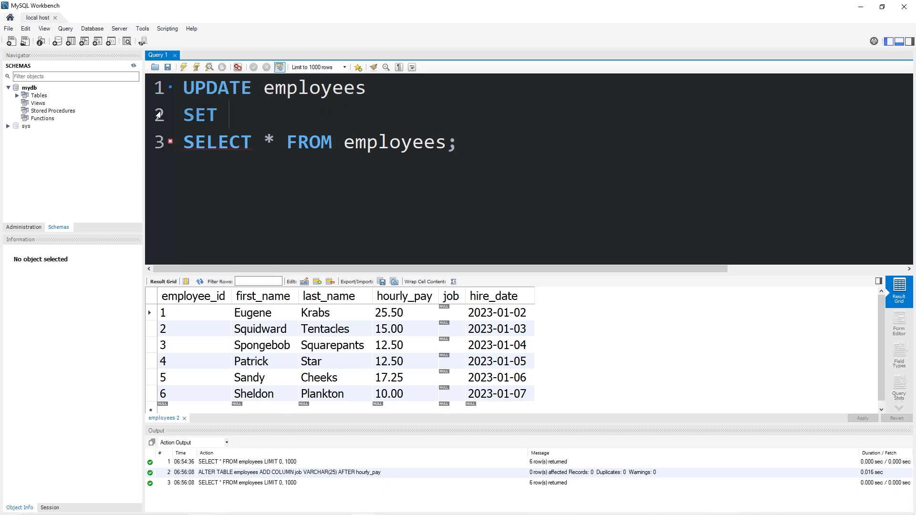
{"action": "type", "text": "job ="}
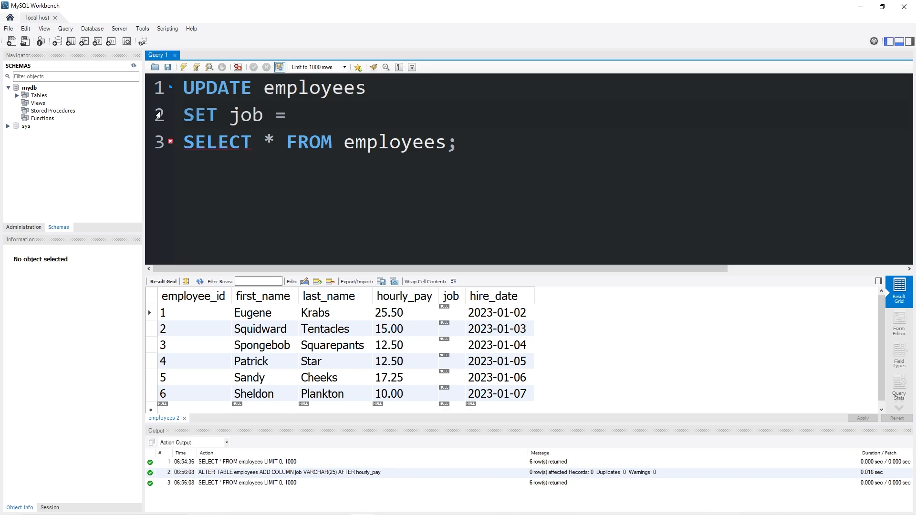
{"action": "type", "text": "\"manag\""}
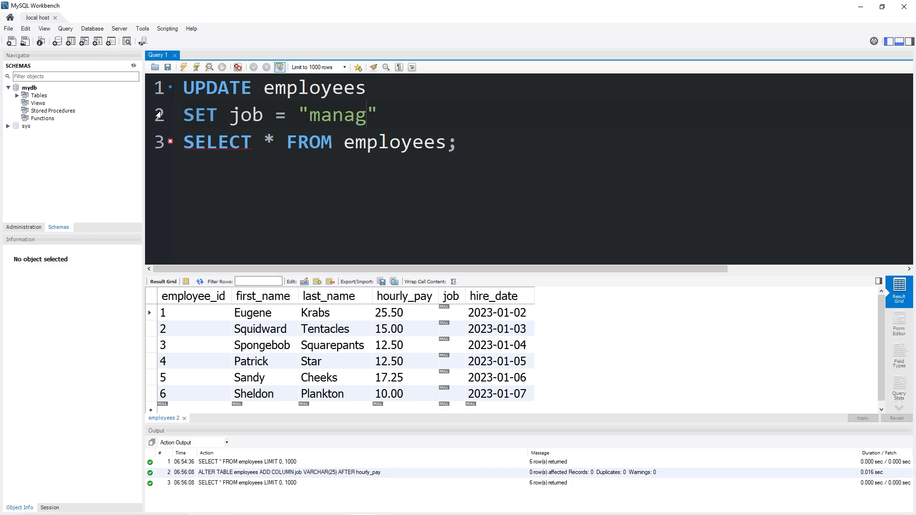
{"action": "type", "text": "er"}
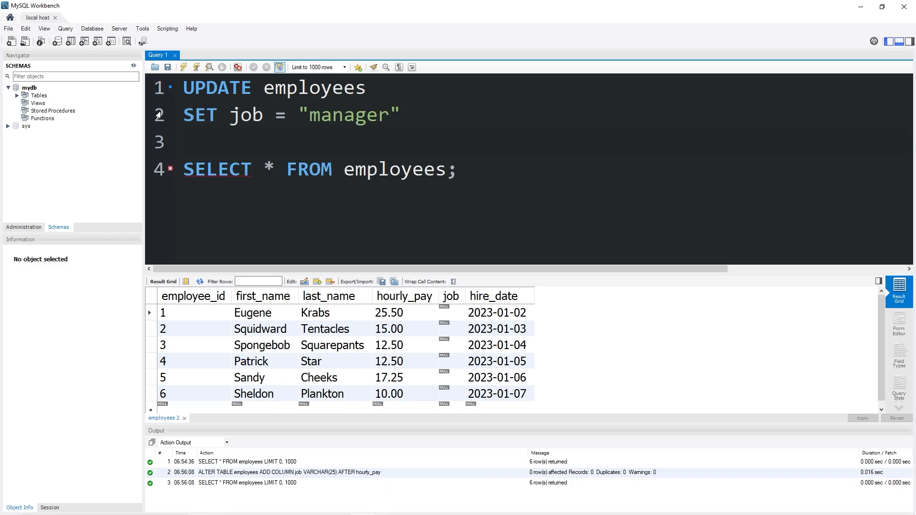
{"action": "type", "text": "WHERE employe"}
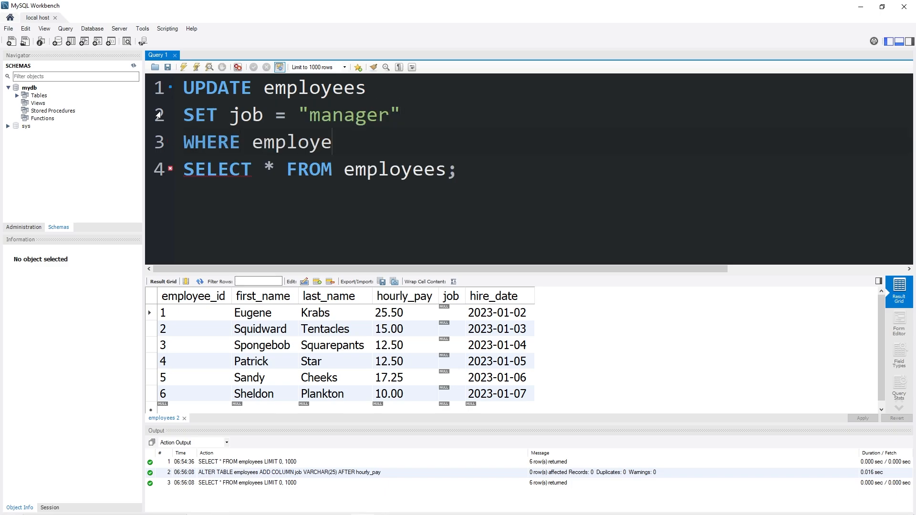
{"action": "type", "text": "e_id = 1"}
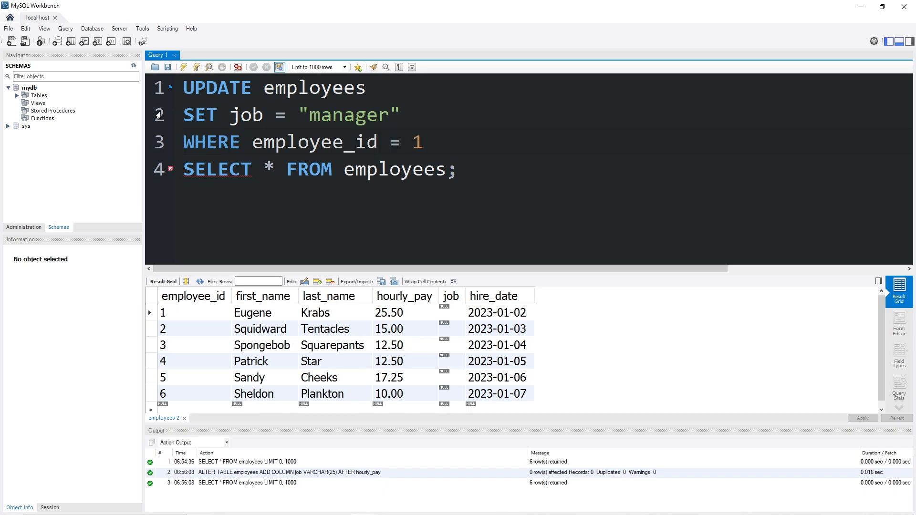
{"action": "left_click", "coordinate": [183, 67]}
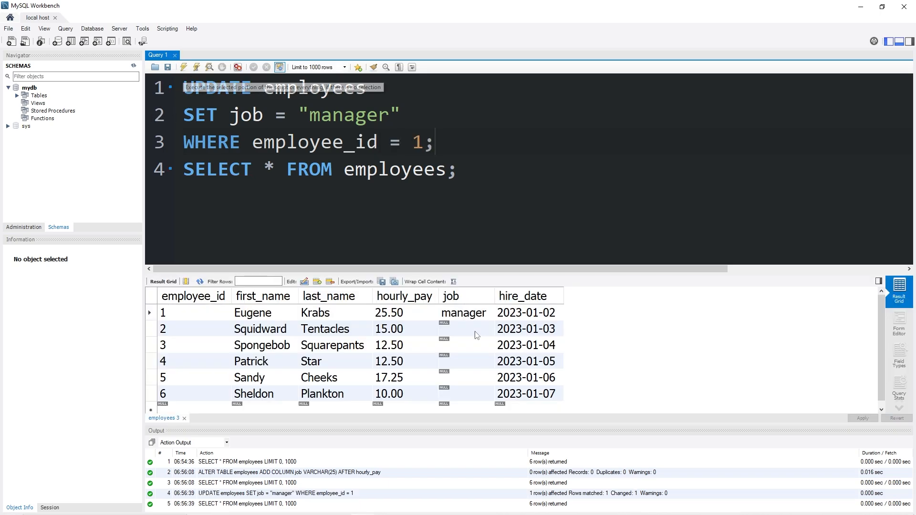
- Edit and rerun the UPDATE to make employees 3 and 4 cooks
{"action": "left_click", "coordinate": [464, 312]}
{"action": "type", "text": "cook"}
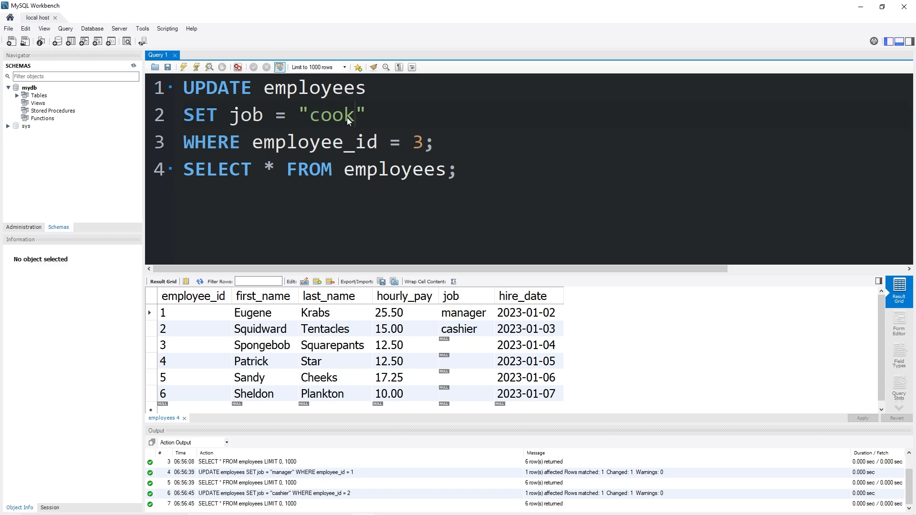
{"action": "left_click", "coordinate": [197, 67]}
{"action": "type", "text": "4"}
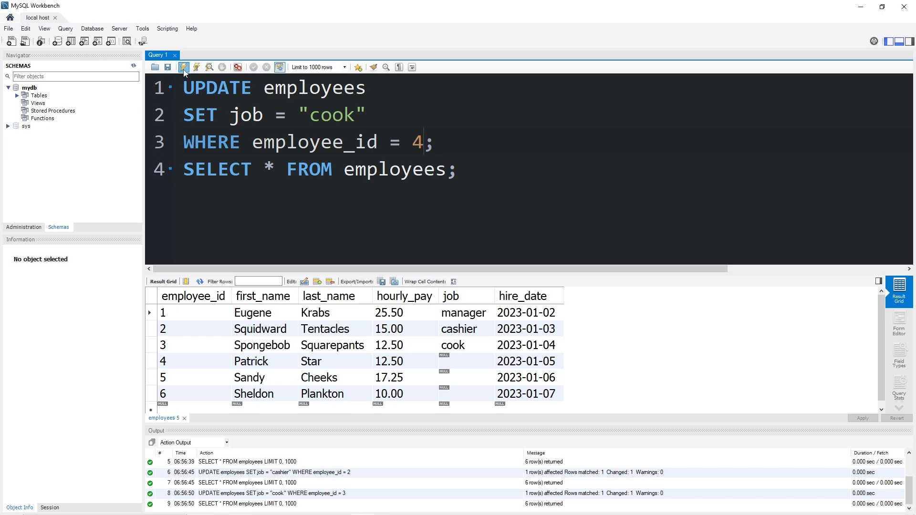
{"action": "left_click", "coordinate": [183, 67]}
{"action": "type", "text": "asst. "}
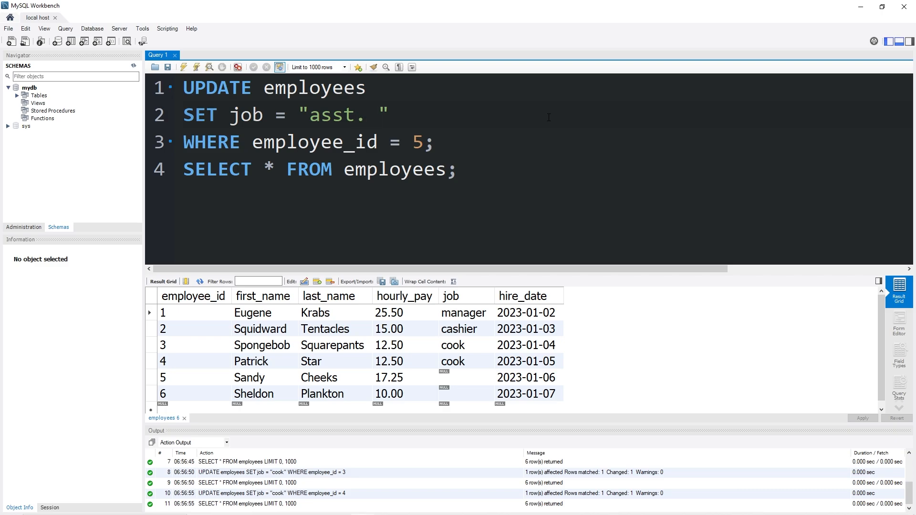
- Set the asst. manager job, then change employee 6's job to janitor and rerun
{"action": "type", "text": "manager"}
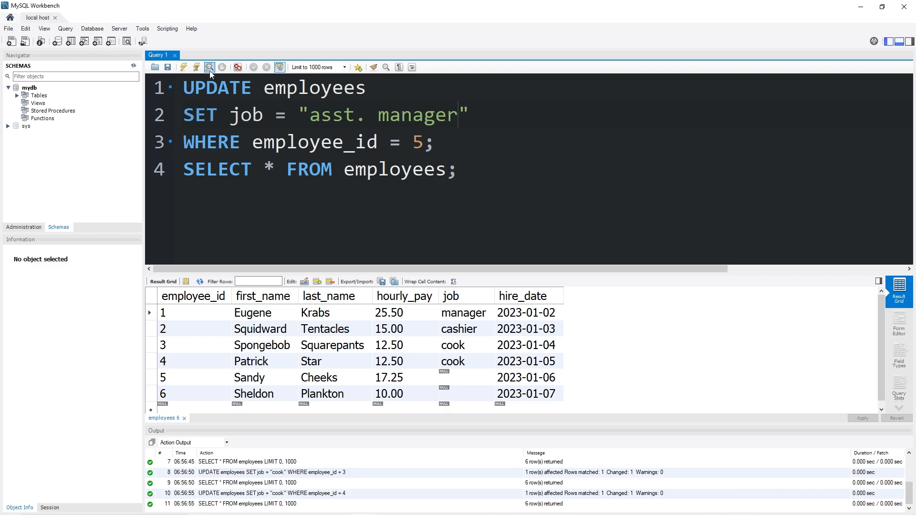
{"action": "left_click", "coordinate": [183, 67]}
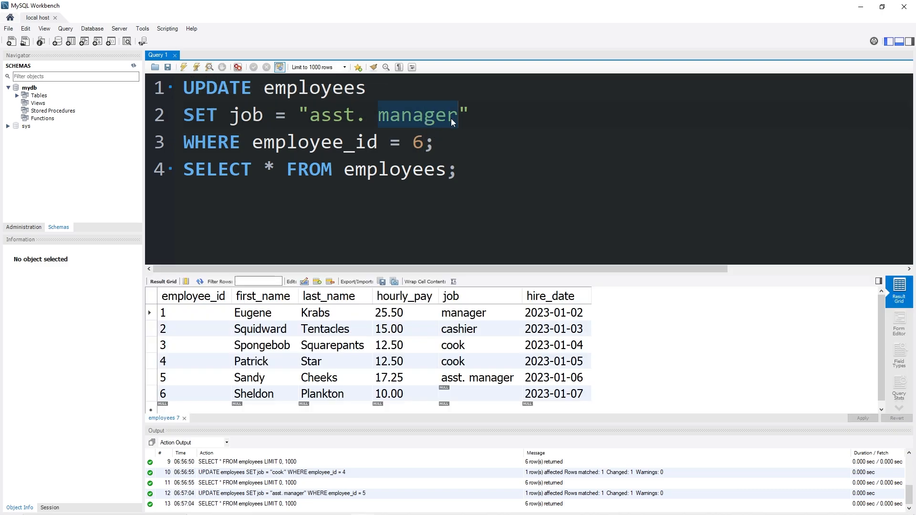
{"action": "type", "text": "janito"}
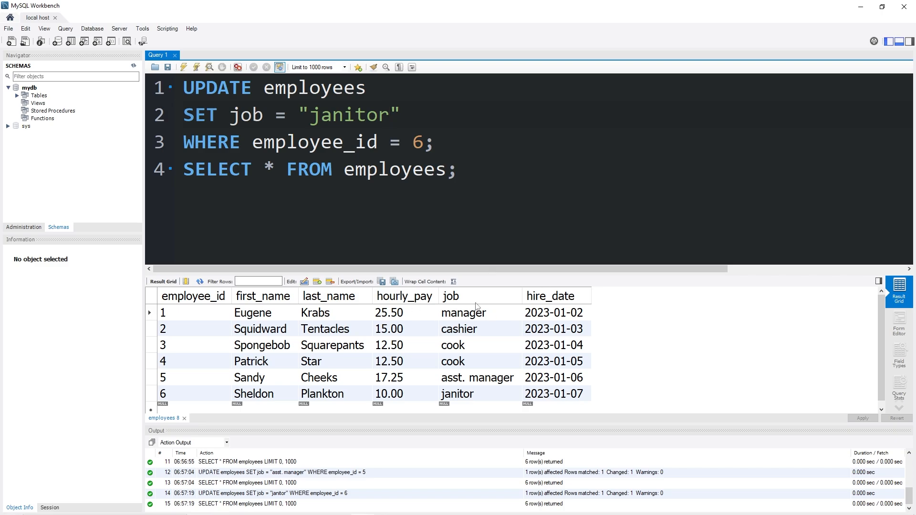
{"action": "mouse_move", "coordinate": [423, 178]}
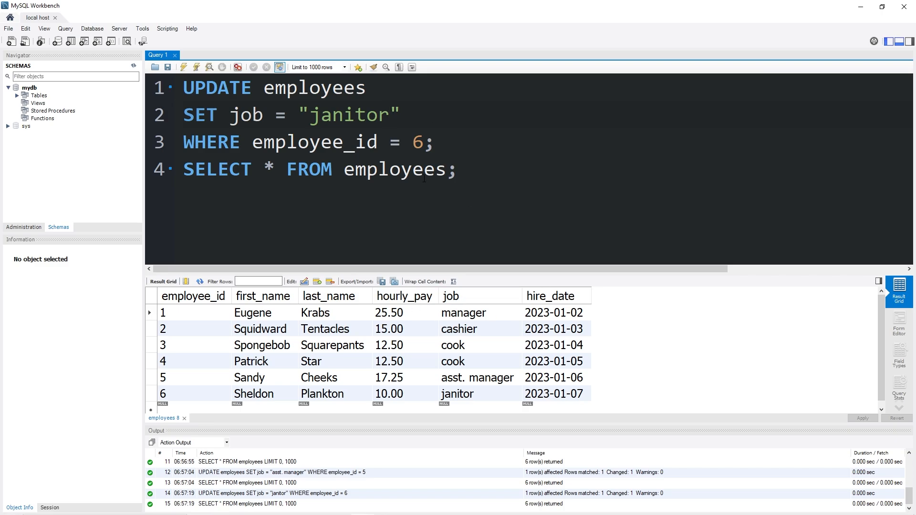
{"action": "mouse_move", "coordinate": [599, 399]}
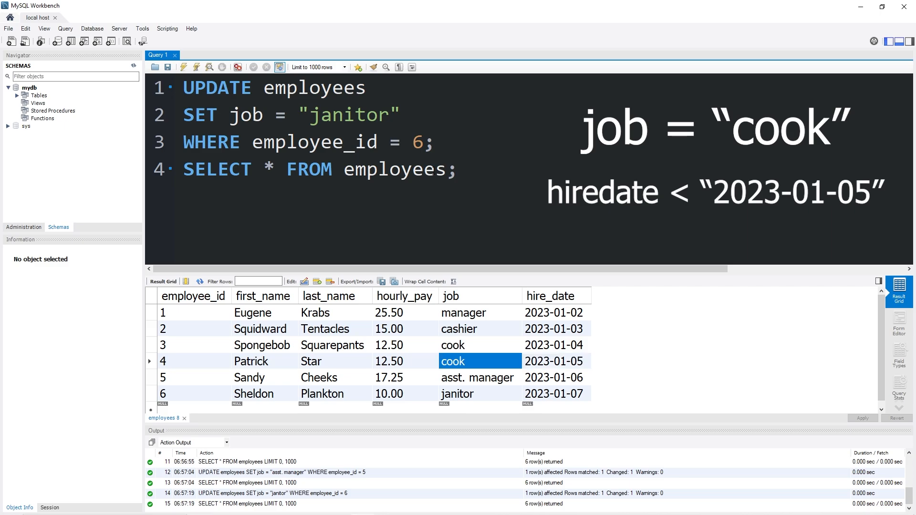
{"action": "left_click", "coordinate": [556, 361]}
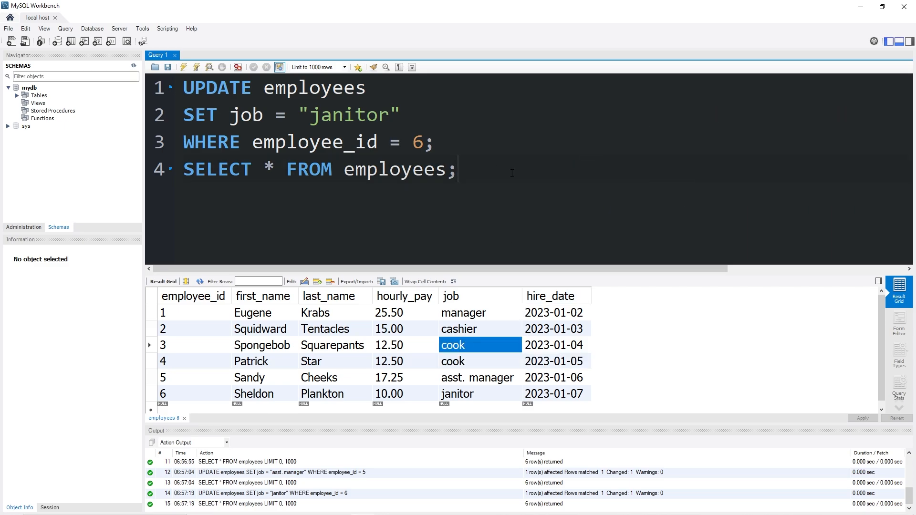
{"action": "key", "text": "ctrl+a"}
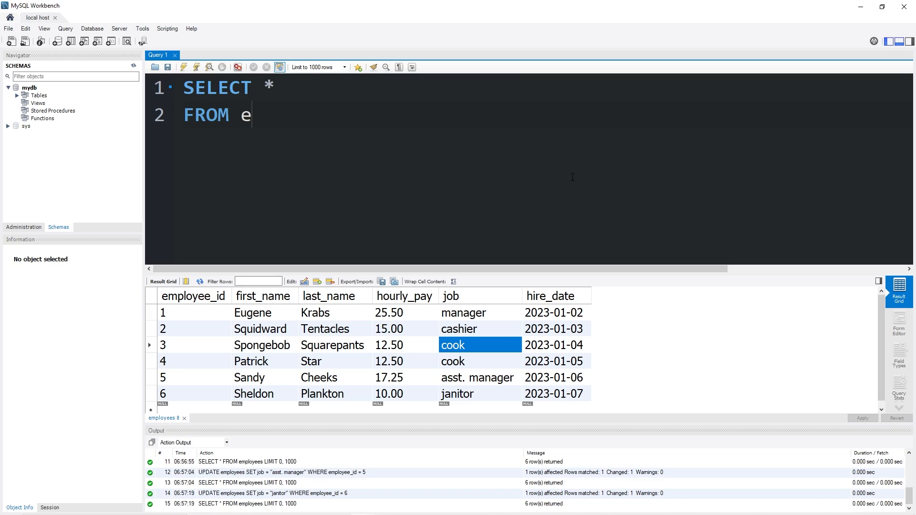
- Query employees with hire_date < "2023-01-5", returning employees 1–3
{"action": "type", "text": "mployees"}
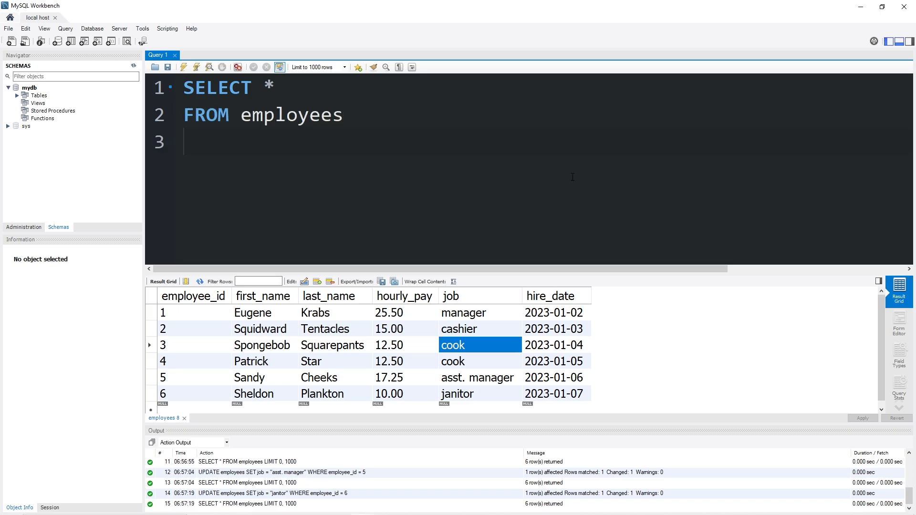
{"action": "type", "text": "WHERE"}
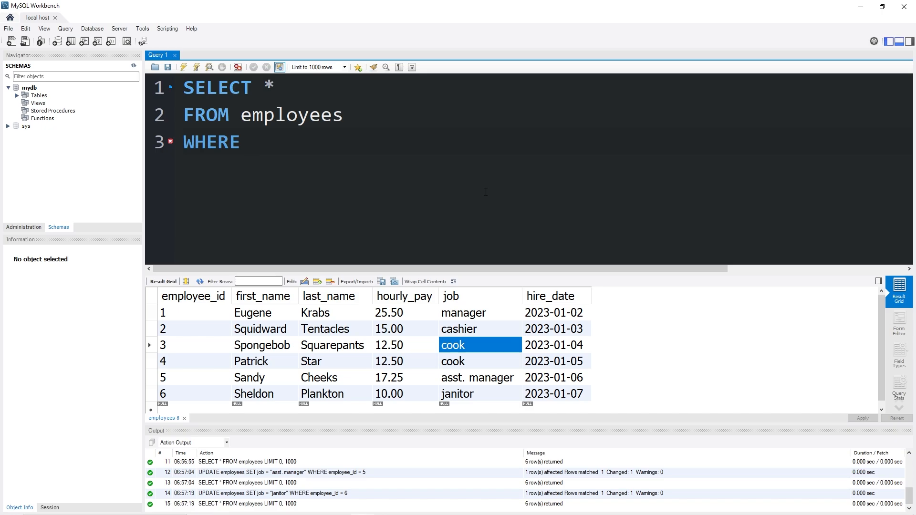
{"action": "type", "text": "hire_dat"}
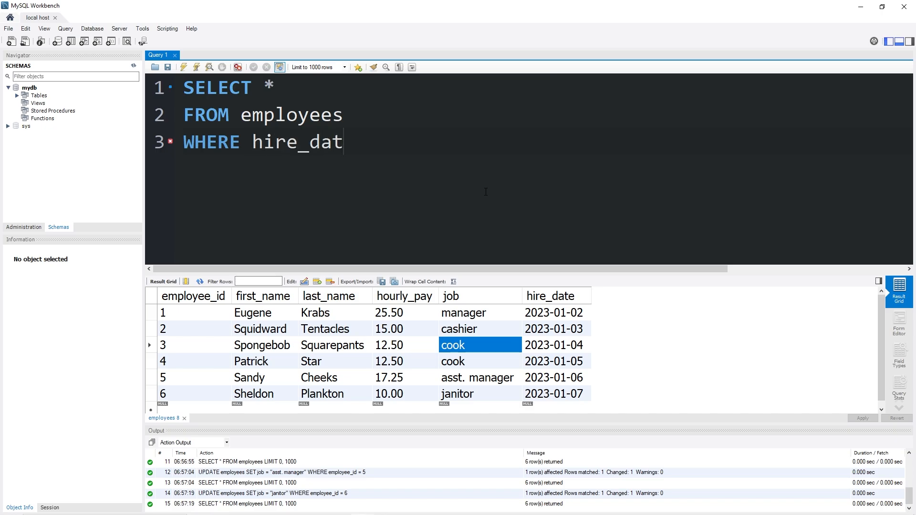
{"action": "type", "text": "e < \""}
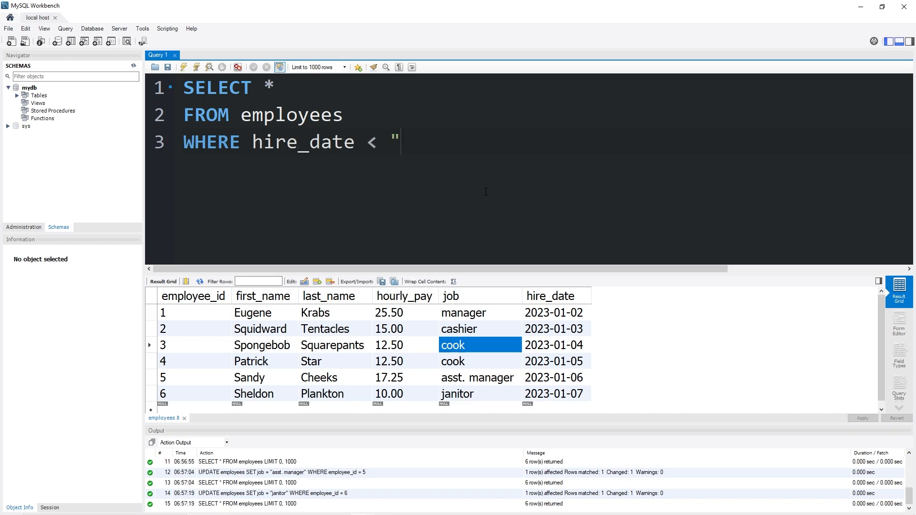
{"action": "type", "text": "202"}
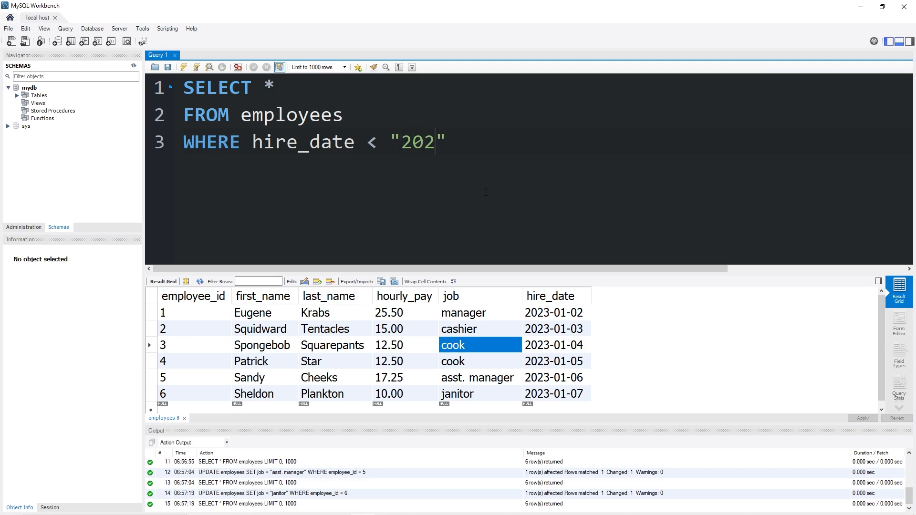
{"action": "type", "text": "3-01"}
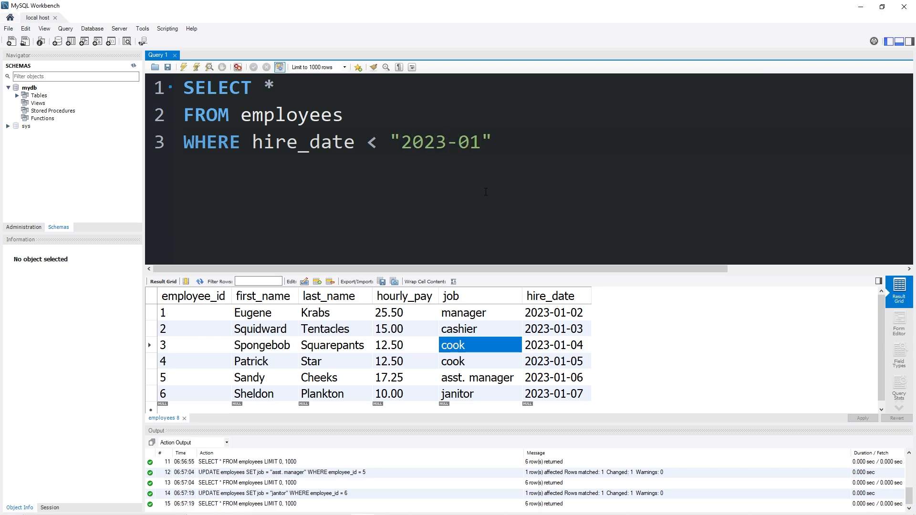
{"action": "type", "text": "-5"}
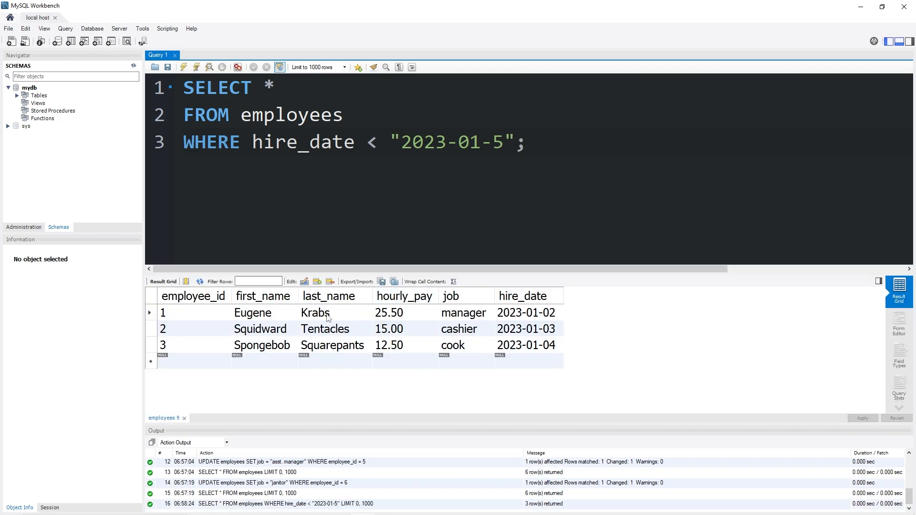
{"action": "left_click", "coordinate": [452, 346]}
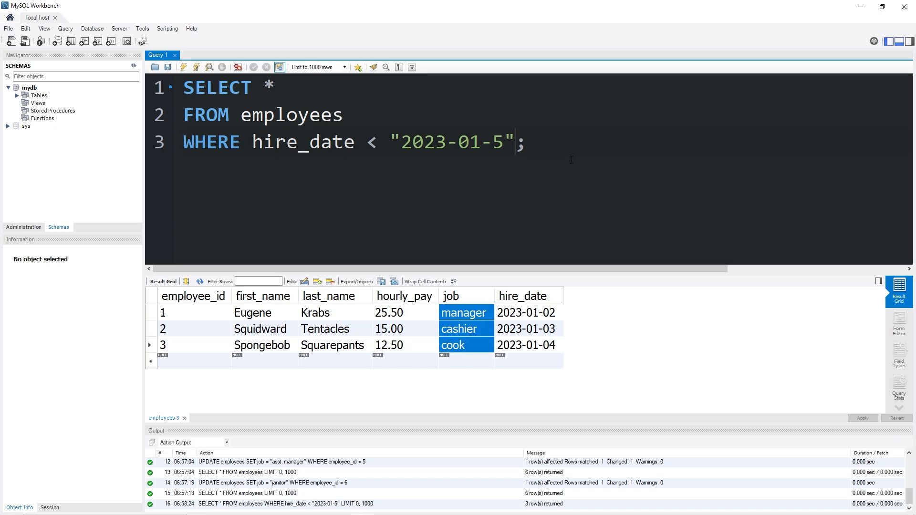
- Add AND job = "cook" to the hire-date filter, leaving only Spongebob Squarepants
{"action": "type", "text": "AND"}
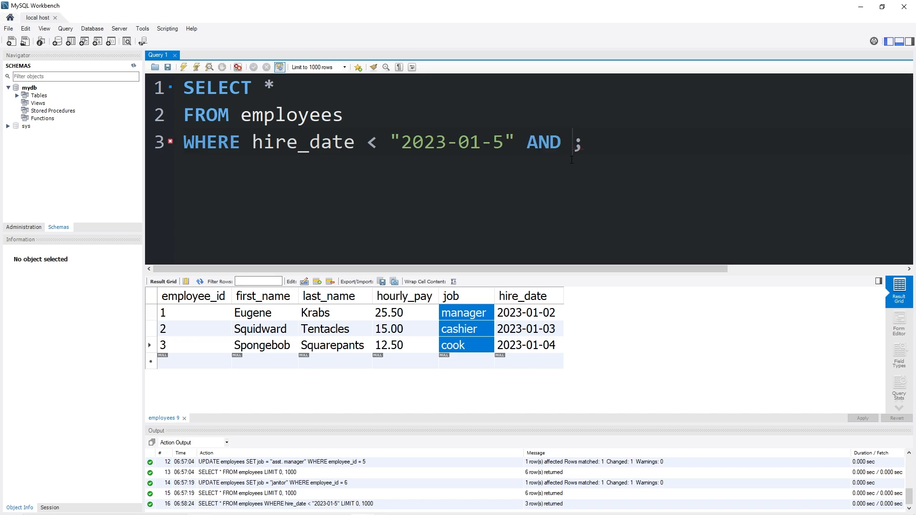
{"action": "type", "text": "job"}
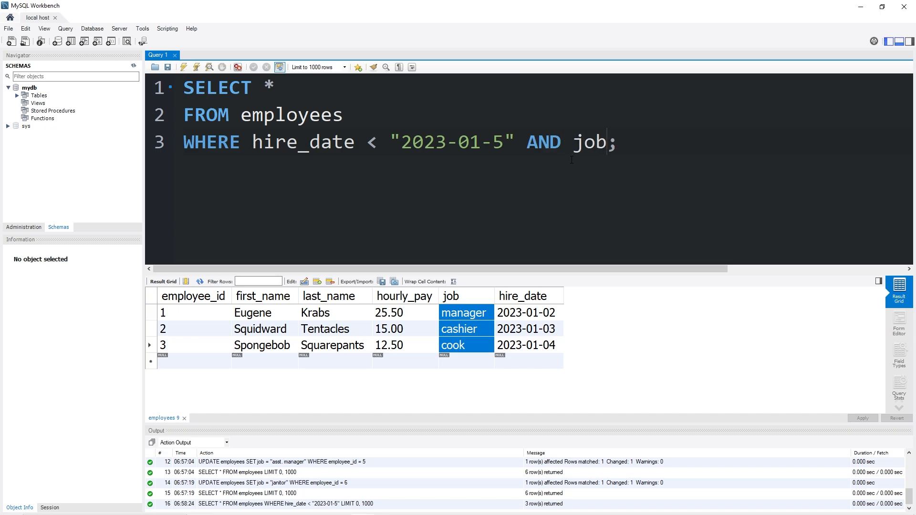
{"action": "type", "text": "= \"cook\""}
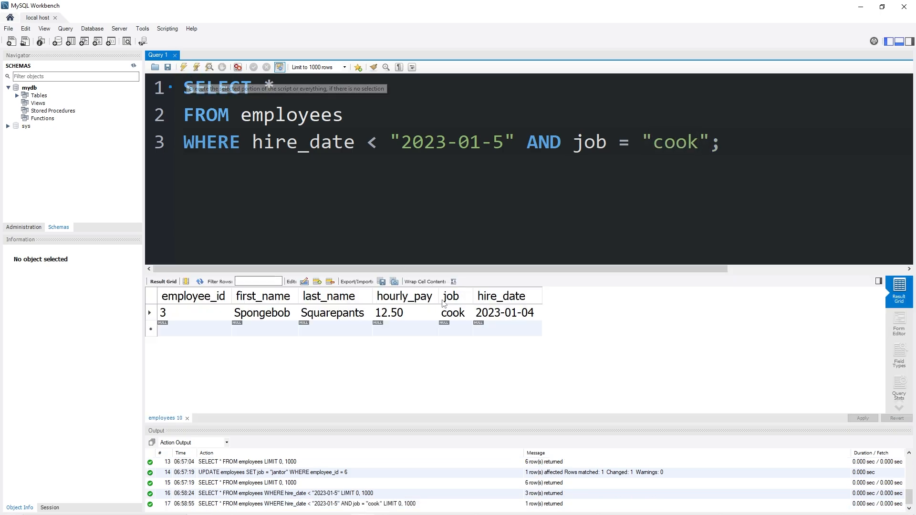
{"action": "left_click", "coordinate": [405, 313]}
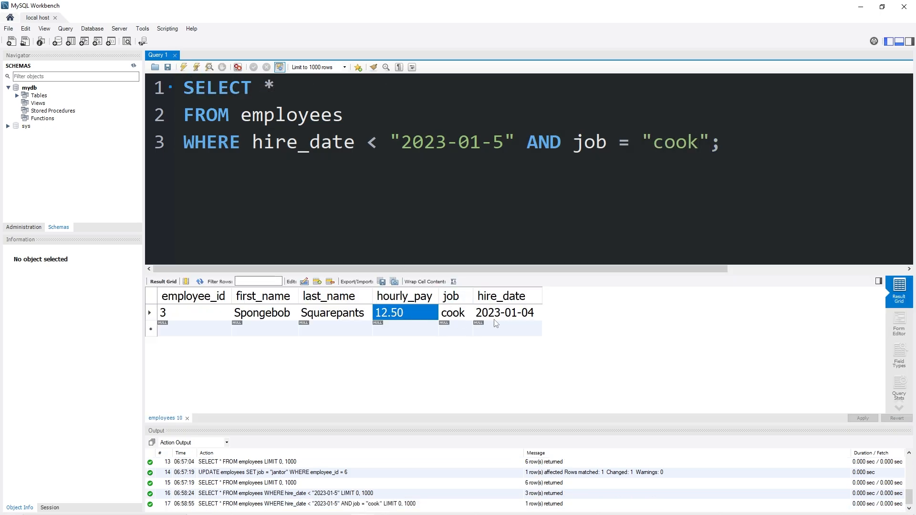
{"action": "left_click", "coordinate": [453, 313]}
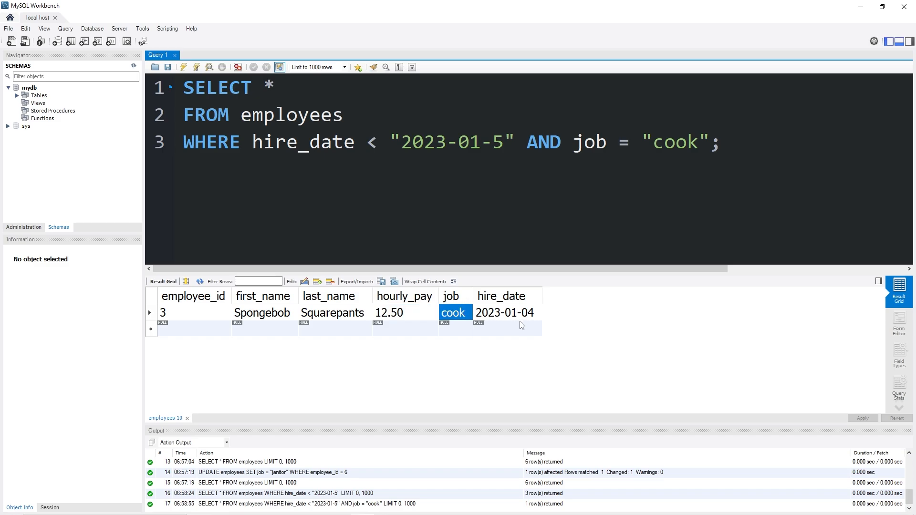
{"action": "left_click", "coordinate": [505, 313]}
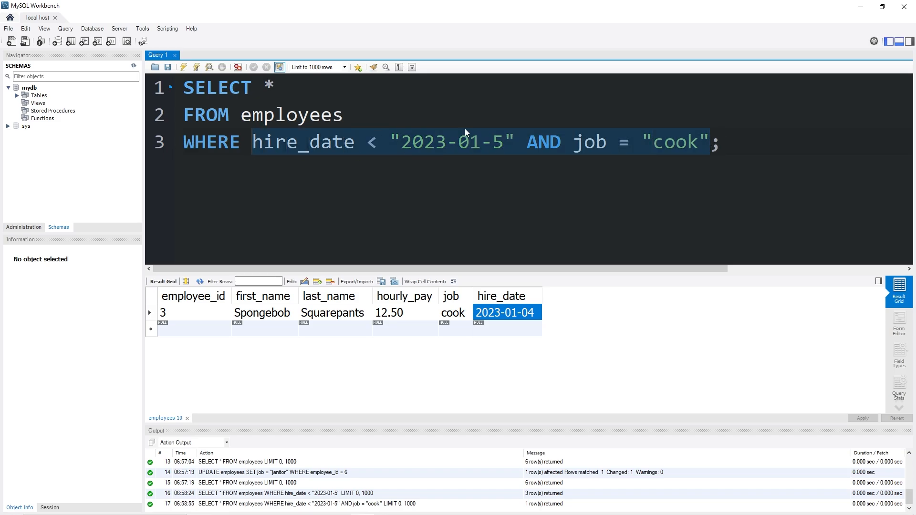
- Filter only on job = "cook", returning Spongebob and Patrick
{"action": "key", "text": "Delete"}
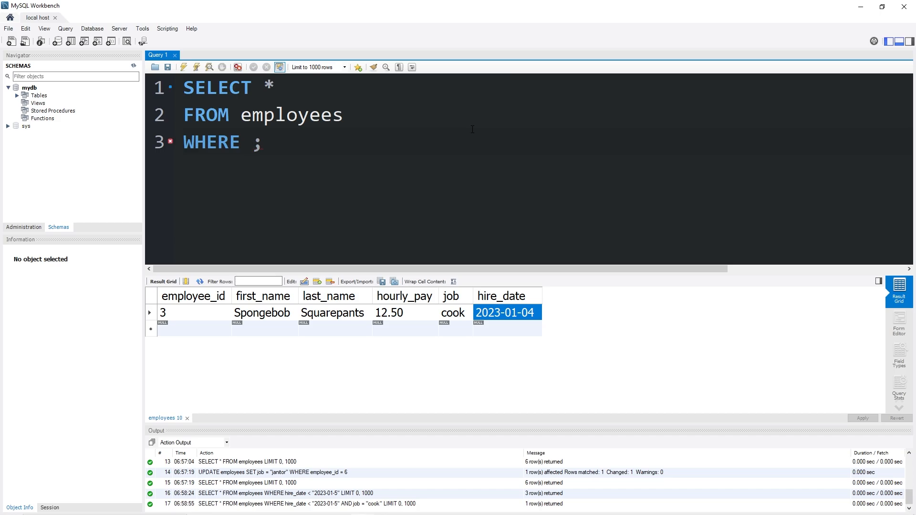
{"action": "type", "text": "job = \"c\""}
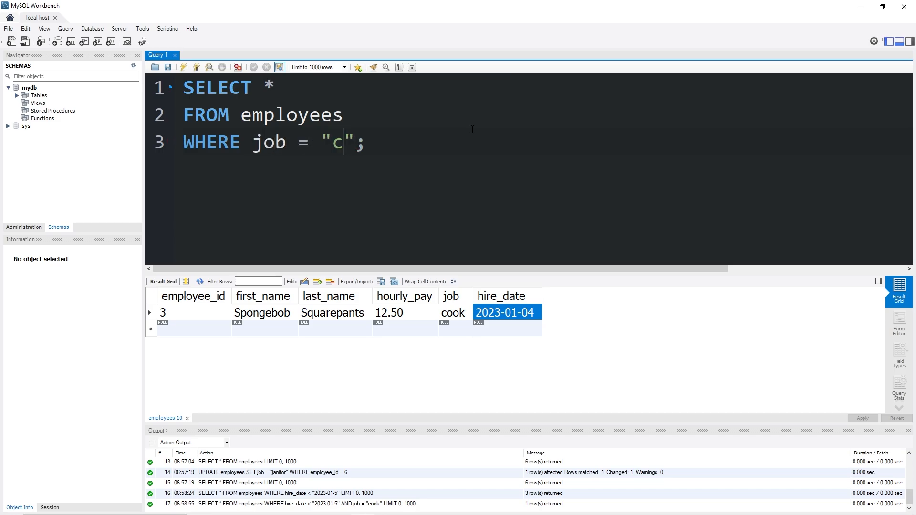
{"action": "left_click", "coordinate": [197, 67]}
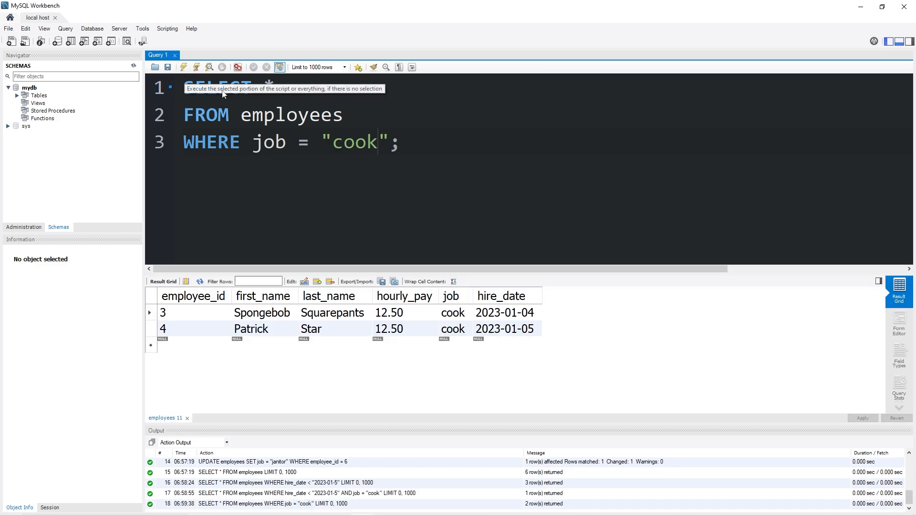
{"action": "left_click", "coordinate": [263, 313]}
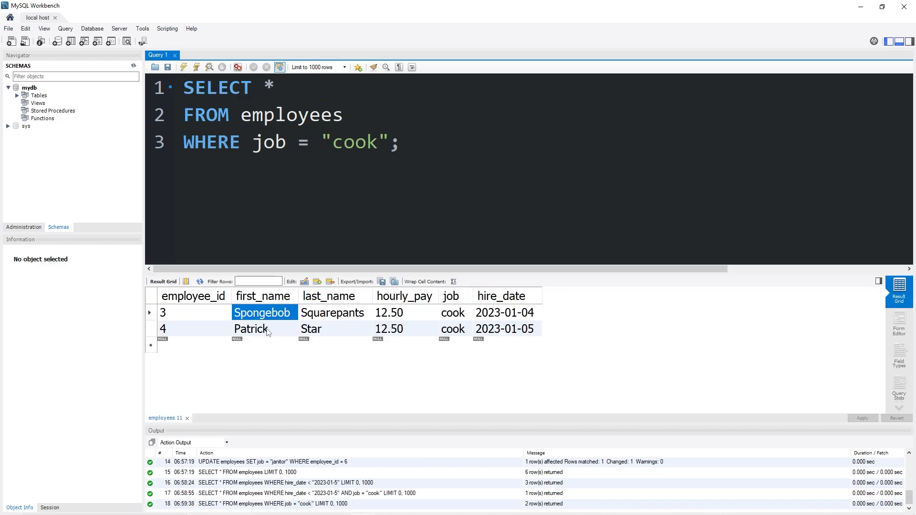
{"action": "left_click", "coordinate": [453, 328]}
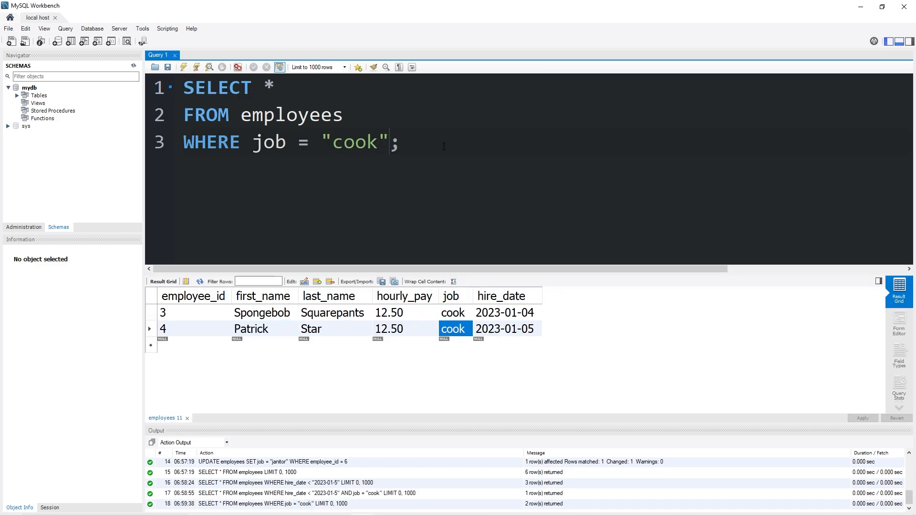
- Query job = "cook" OR job = "cashier", returning Squidward, Spongebob and Patrick
{"action": "type", "text": "OR job"}
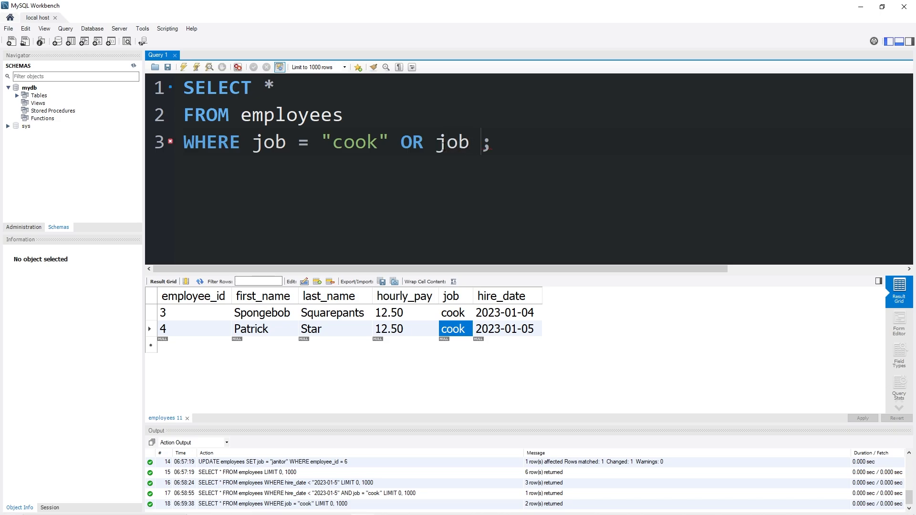
{"action": "type", "text": "= \"cashier\""}
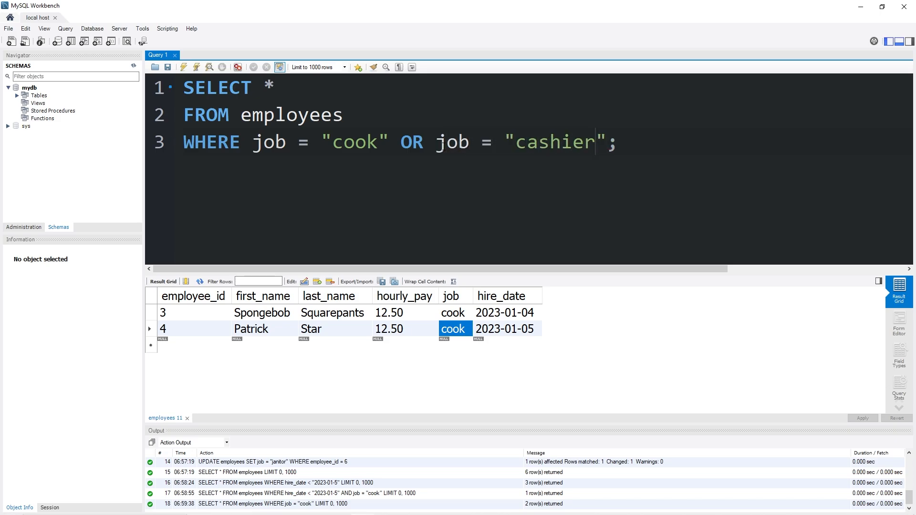
{"action": "left_click", "coordinate": [183, 66]}
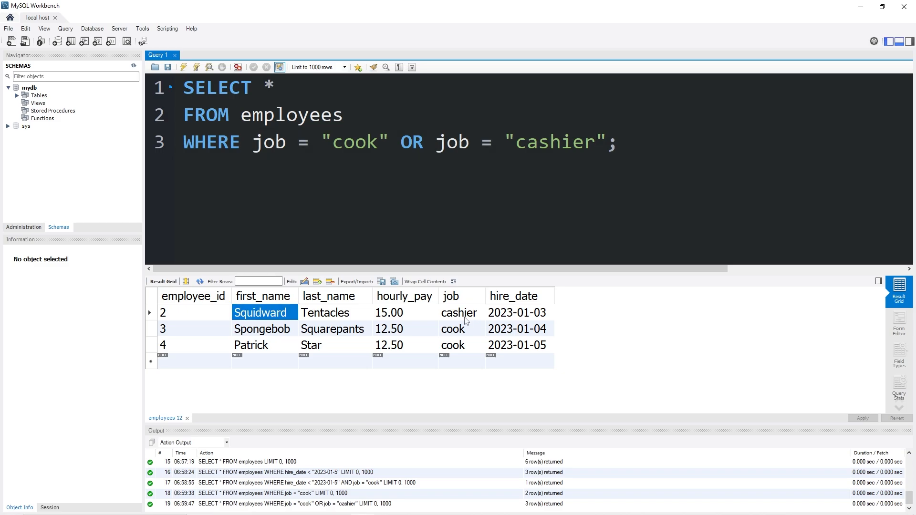
{"action": "left_click", "coordinate": [459, 312]}
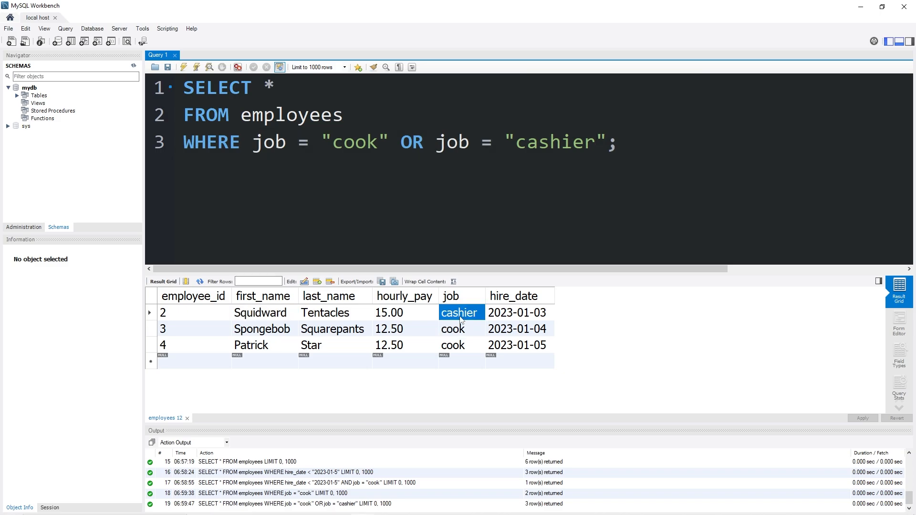
- Swap OR for AND in the job conditions to show it returns zero rows
{"action": "double_click", "coordinate": [411, 142]}
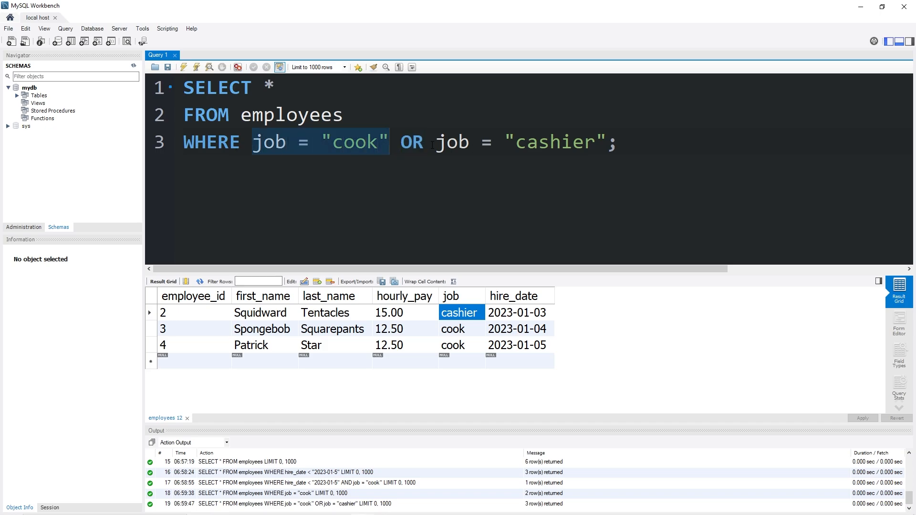
{"action": "double_click", "coordinate": [412, 142]}
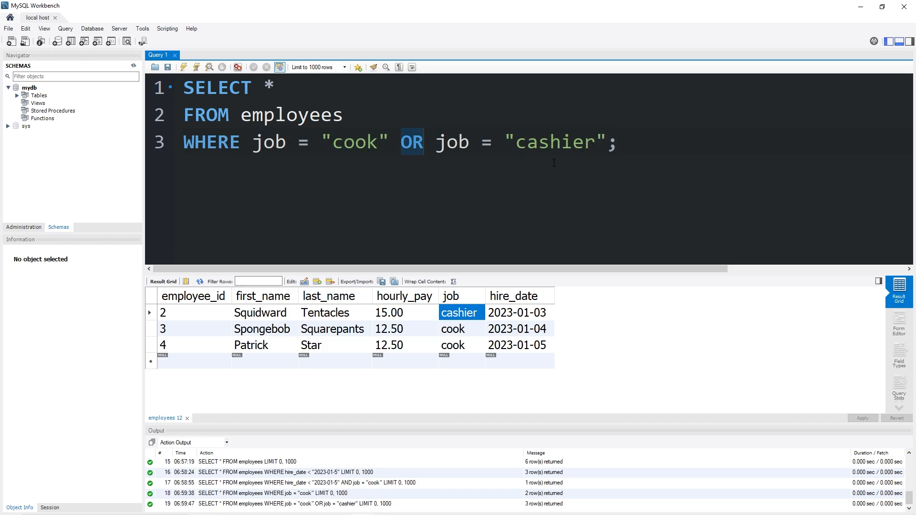
{"action": "type", "text": "AND"}
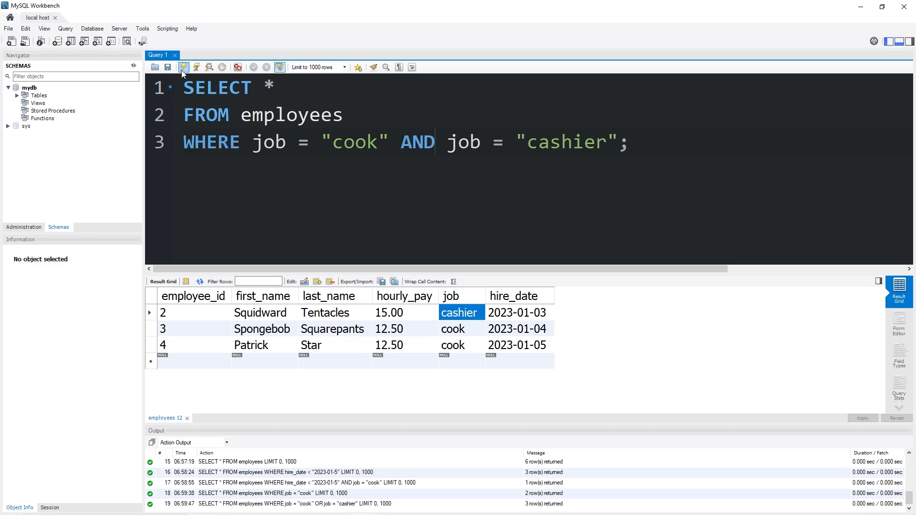
{"action": "left_click", "coordinate": [184, 67]}
{"action": "type", "text": "OR"}
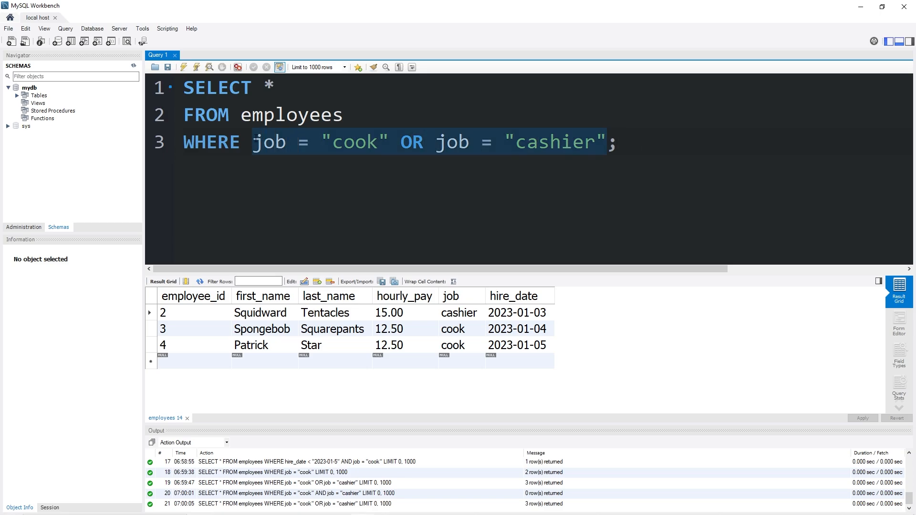
- Query WHERE NOT job = "manager", returning the five non-manager employees
{"action": "type", "text": "NOT ;"}
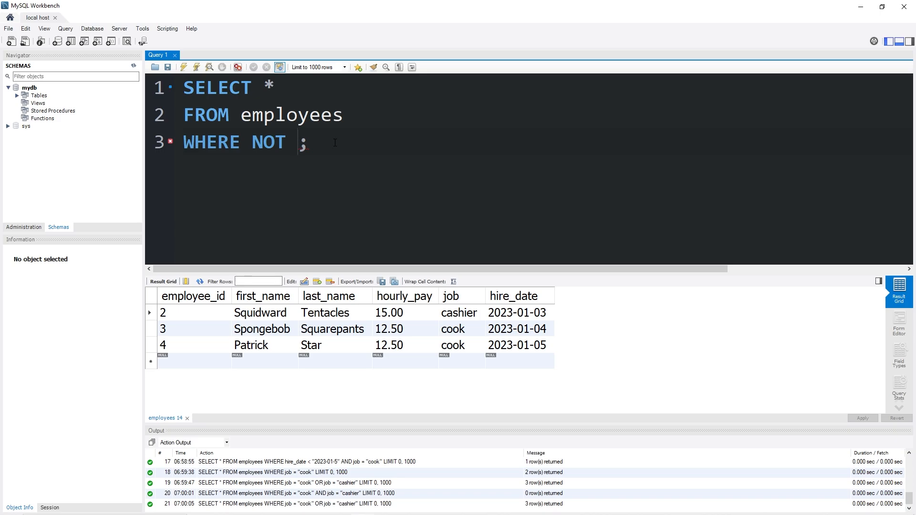
{"action": "type", "text": "job = \"\""}
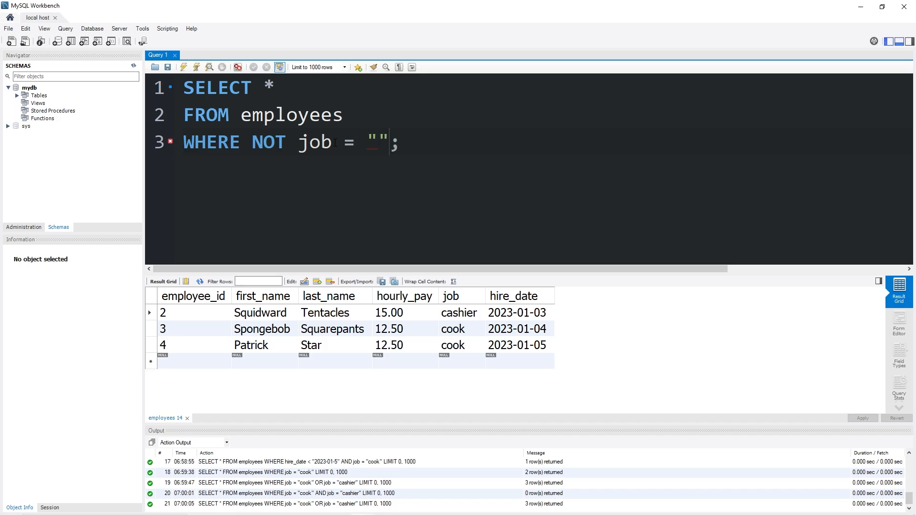
{"action": "type", "text": "manager"}
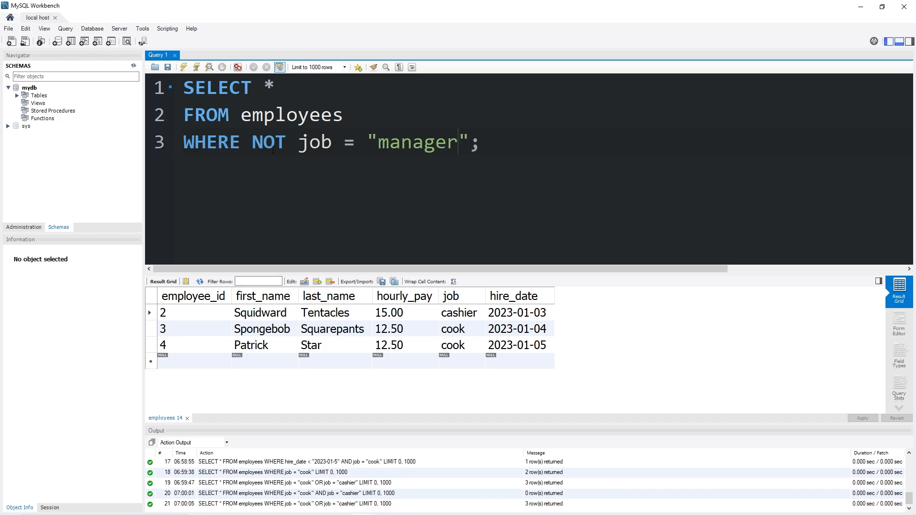
{"action": "left_click", "coordinate": [197, 67]}
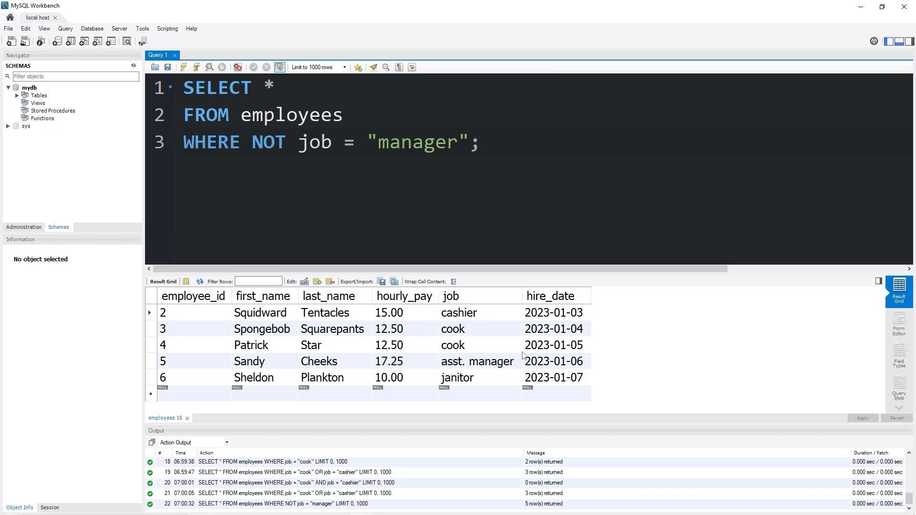
- Review the cook, janitor and asst. manager rows still returned by the NOT filter
{"action": "left_click", "coordinate": [479, 328]}
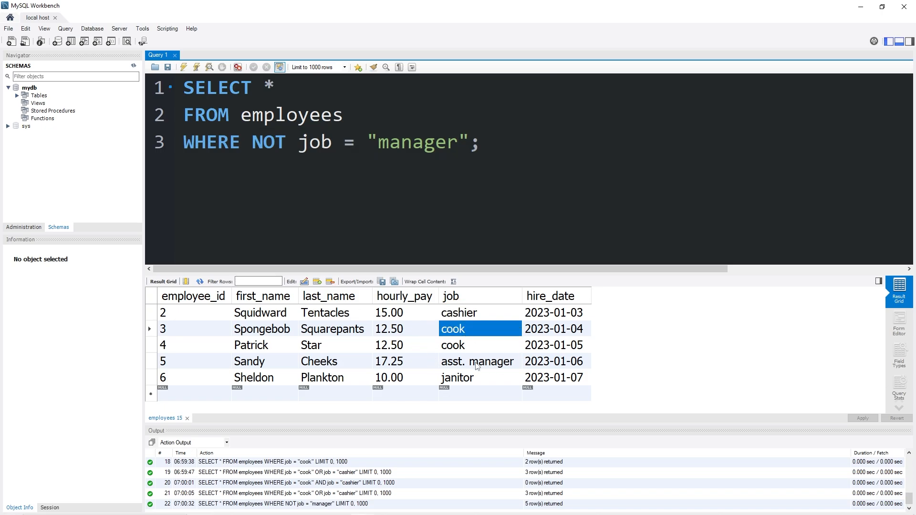
{"action": "left_click", "coordinate": [479, 378]}
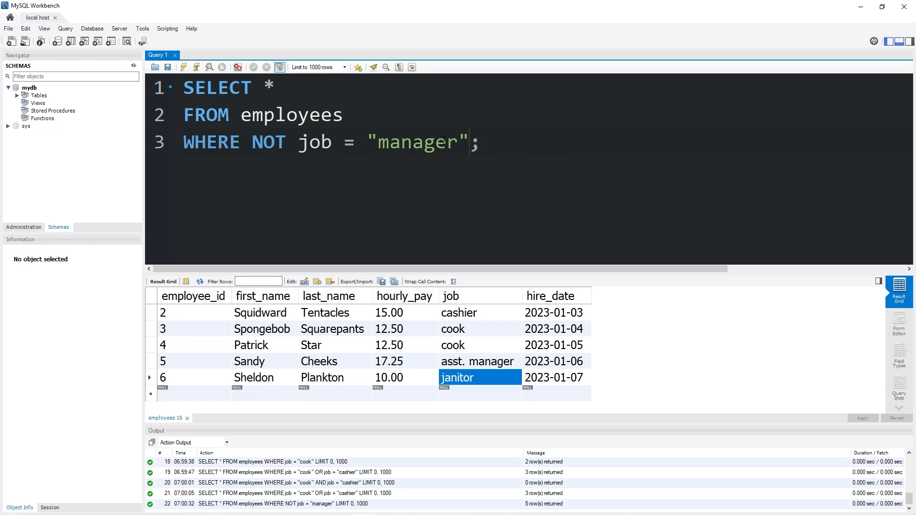
{"action": "double_click", "coordinate": [417, 142]}
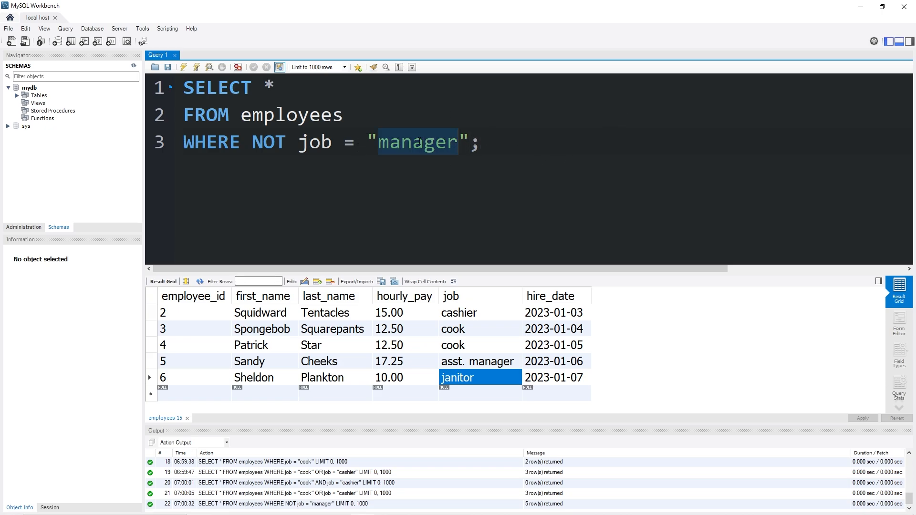
{"action": "left_click", "coordinate": [477, 360]}
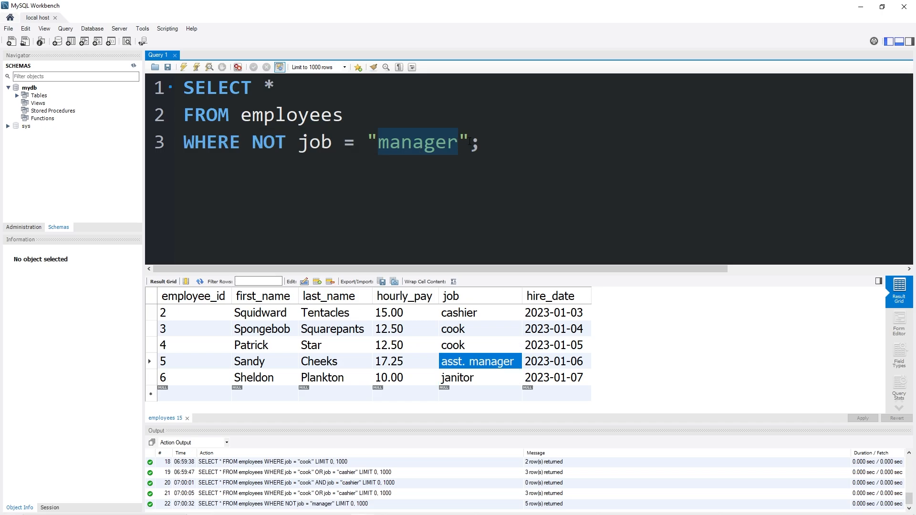
- Add AND NOT job = "asst. manager" to exclude both manager jobs, leaving four rows
{"action": "type", "text": "A"}
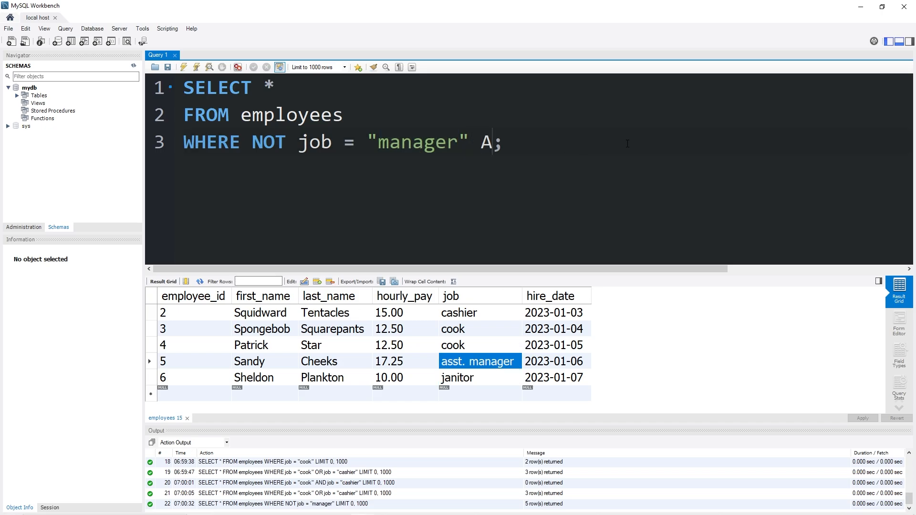
{"action": "type", "text": "ND"}
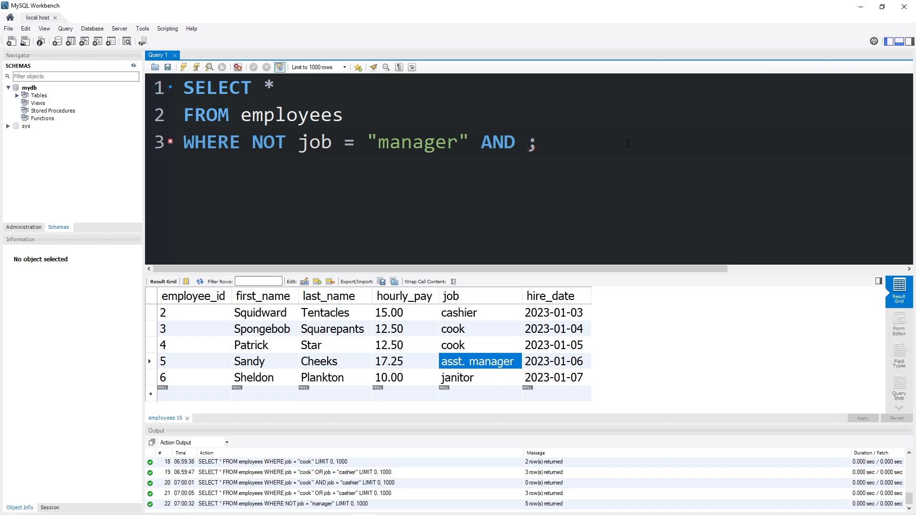
{"action": "type", "text": "NOT job = \"asst."}
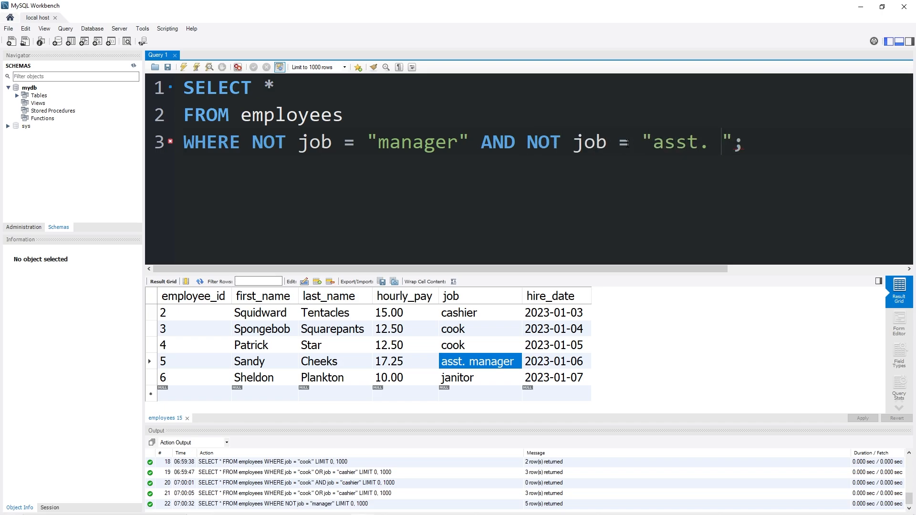
{"action": "type", "text": "manager"}
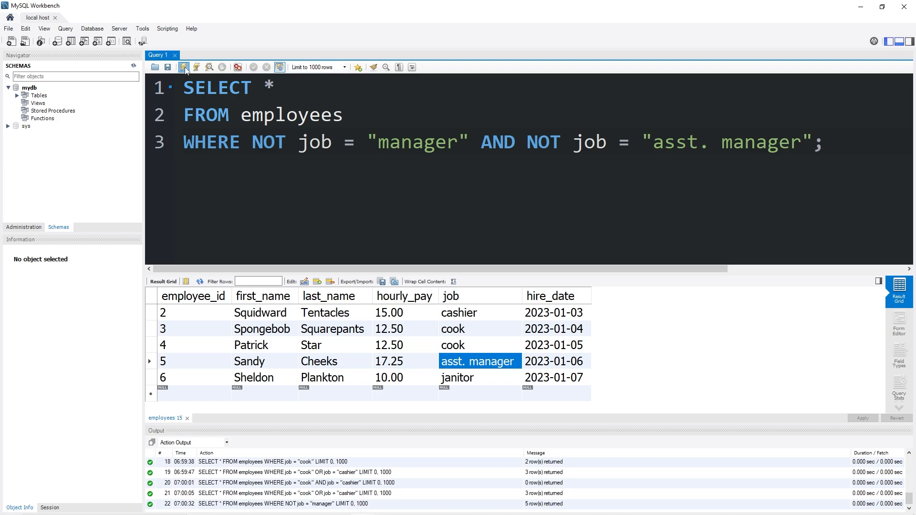
{"action": "left_click", "coordinate": [183, 66]}
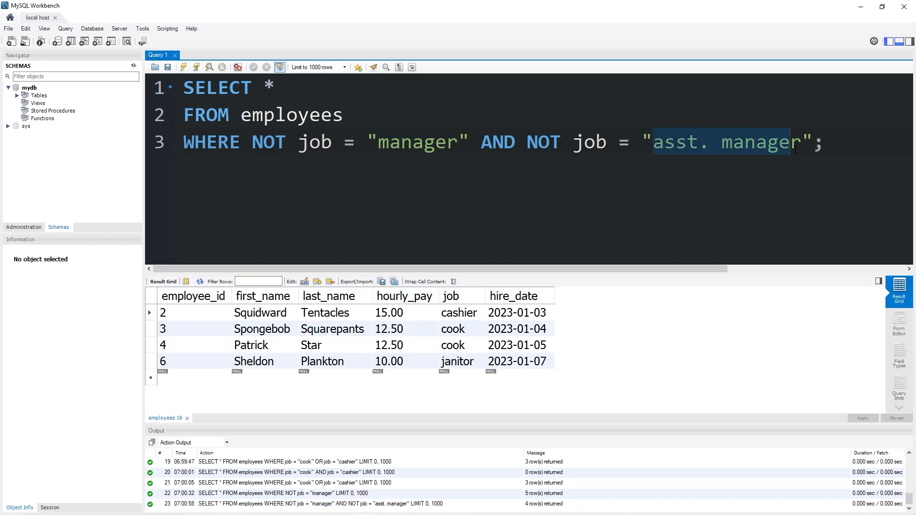
{"action": "mouse_move", "coordinate": [415, 317]}
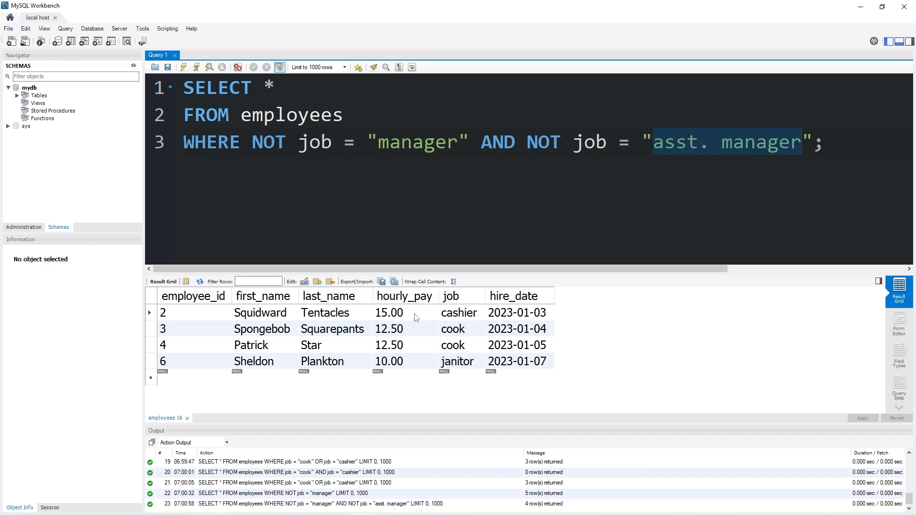
{"action": "mouse_move", "coordinate": [506, 320]}
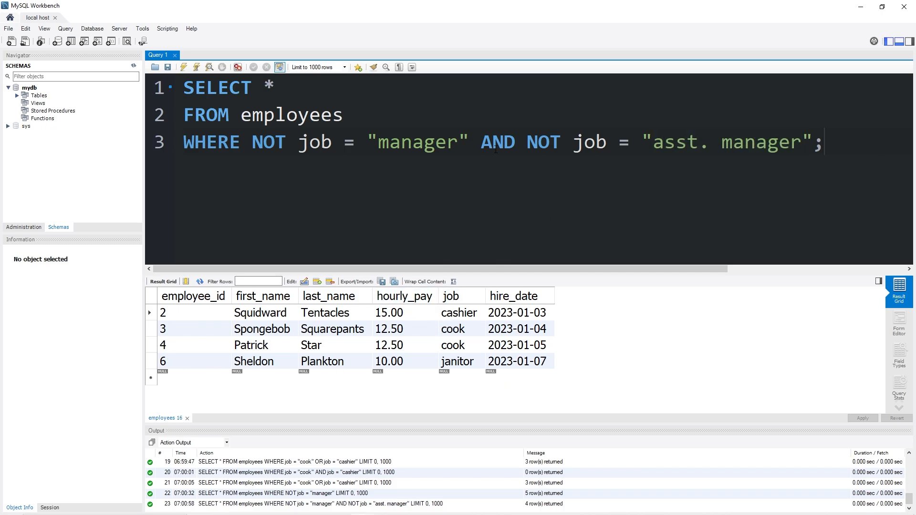
- Replace the NOT conditions with a new WHERE hire_date filter
{"action": "double_click", "coordinate": [269, 142]}
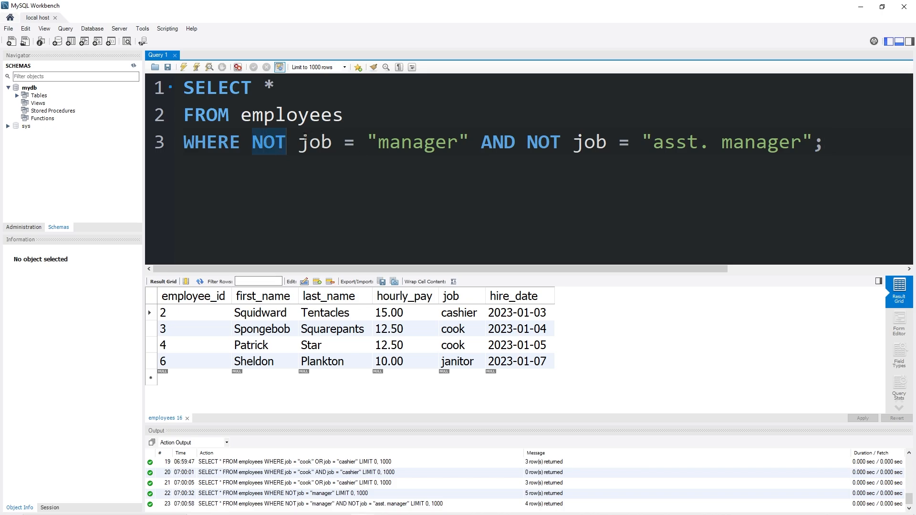
{"action": "left_click", "coordinate": [196, 67]}
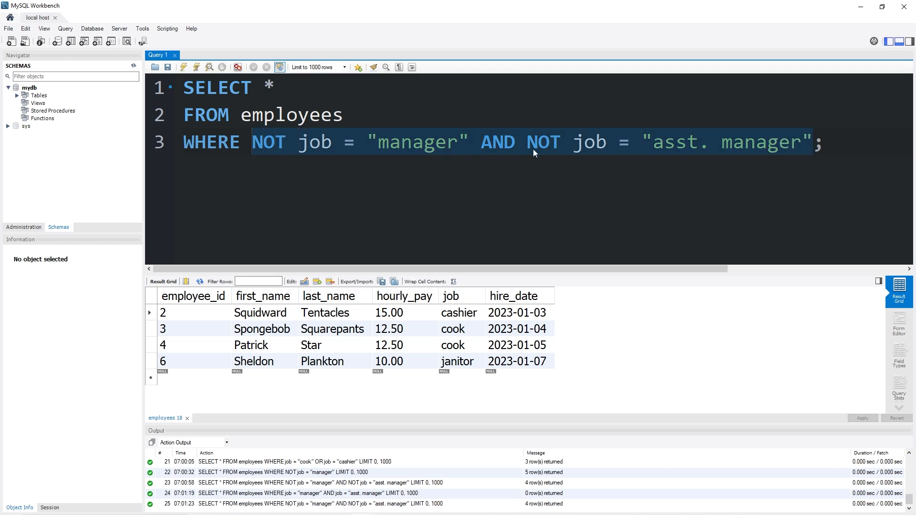
{"action": "type", "text": "hire_date ;"}
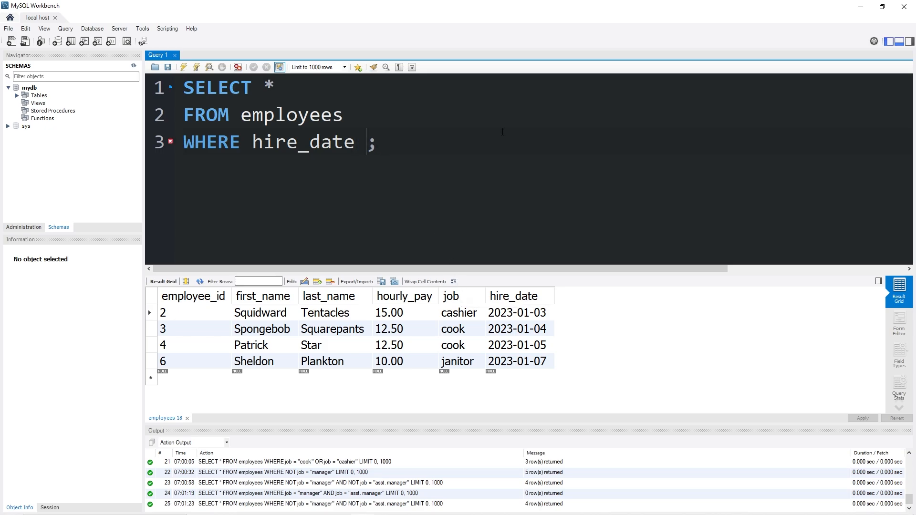
- Query hire_date BETWEEN "2023-01-04" AND "2023-01-07", returning employees 3–6
{"action": "type", "text": "BETW"}
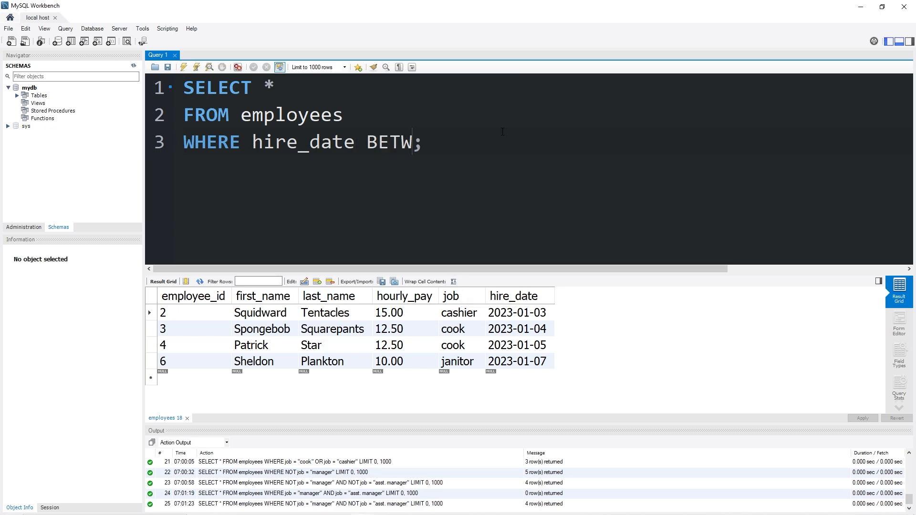
{"action": "type", "text": "EEN"}
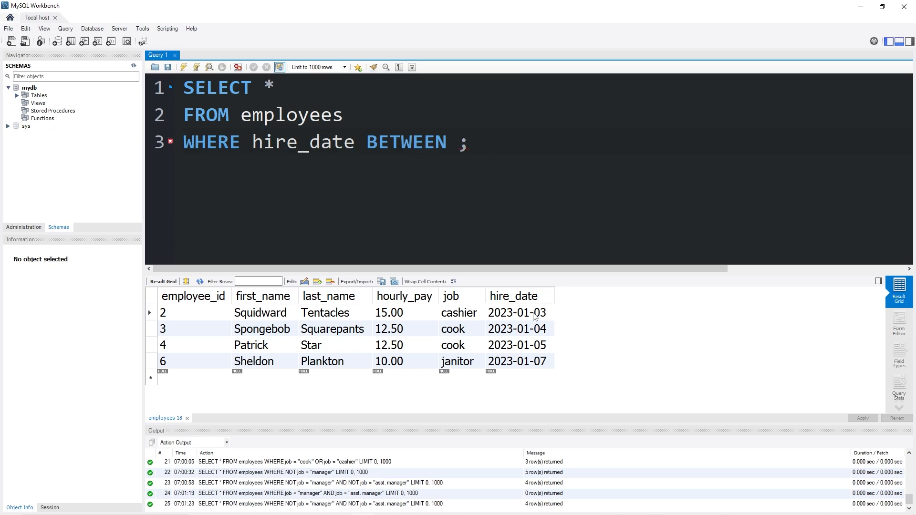
{"action": "left_click", "coordinate": [517, 361]}
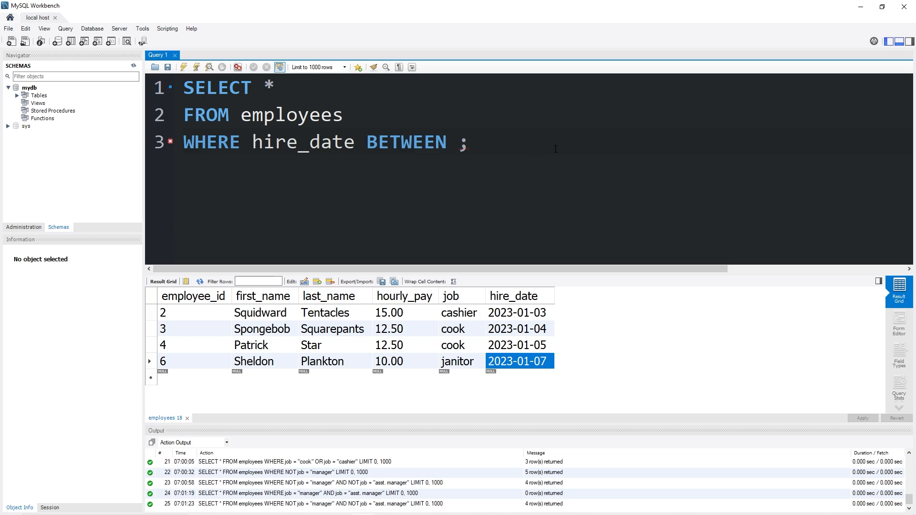
{"action": "type", "text": "\"\""}
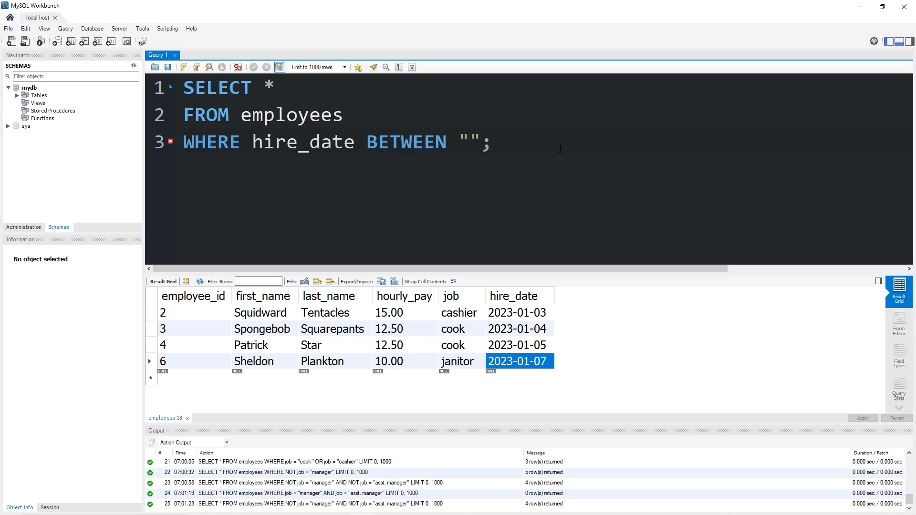
{"action": "type", "text": "2023-"}
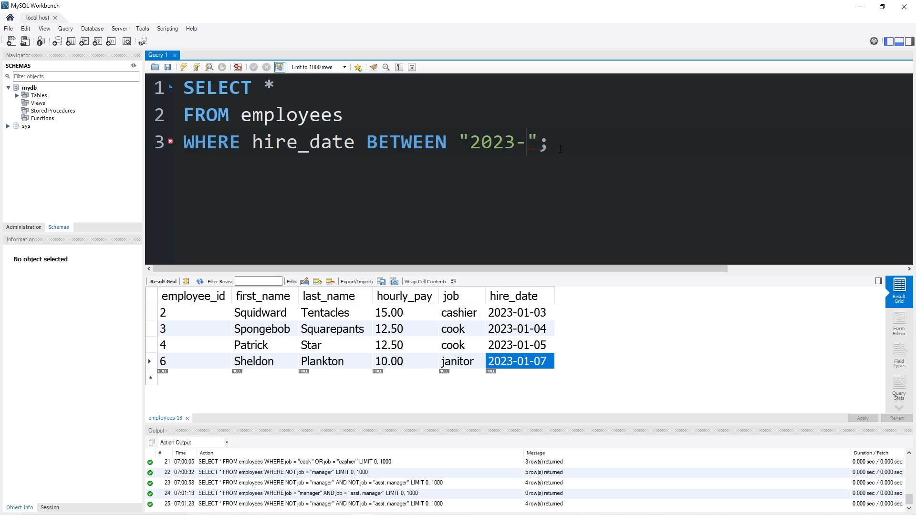
{"action": "type", "text": "01-"}
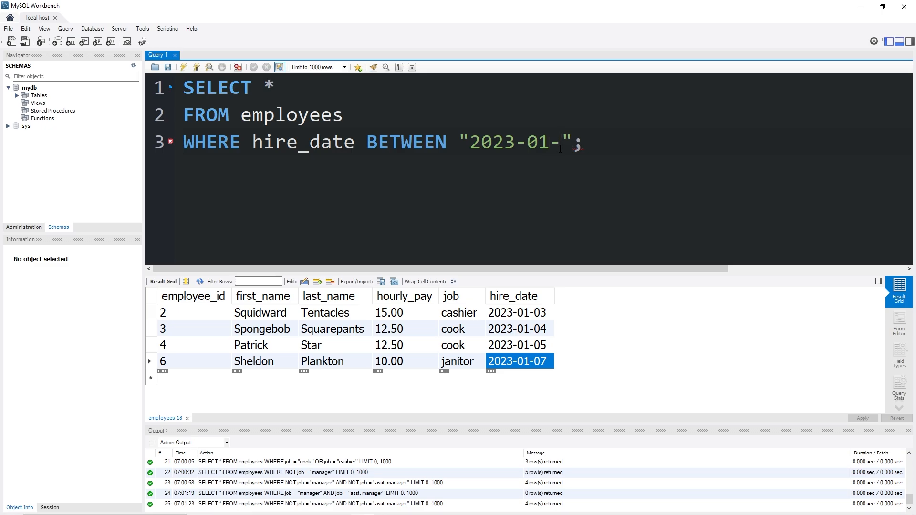
{"action": "type", "text": "04\" AND"}
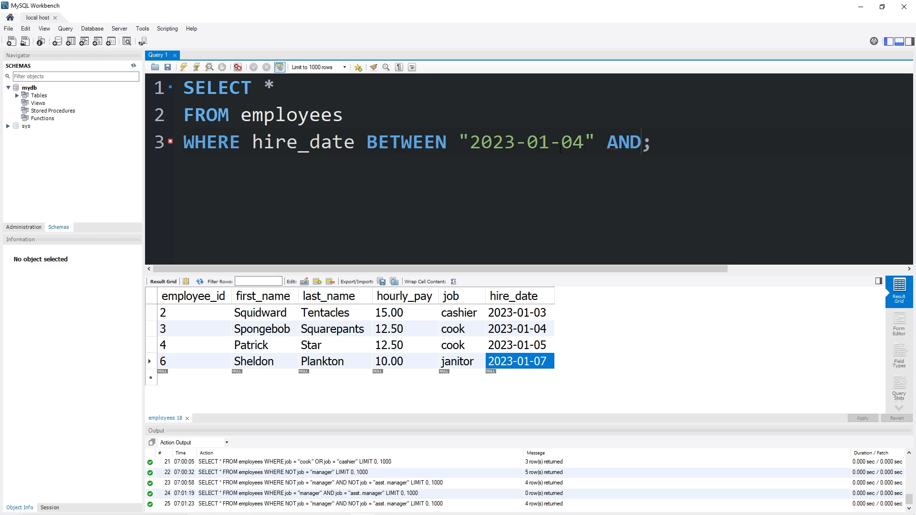
{"action": "type", "text": "\"2\""}
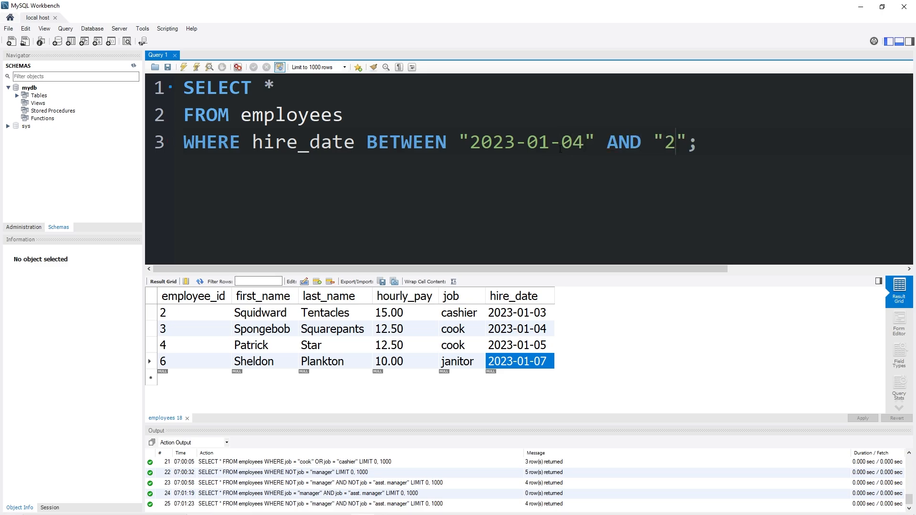
{"action": "type", "text": "023-"}
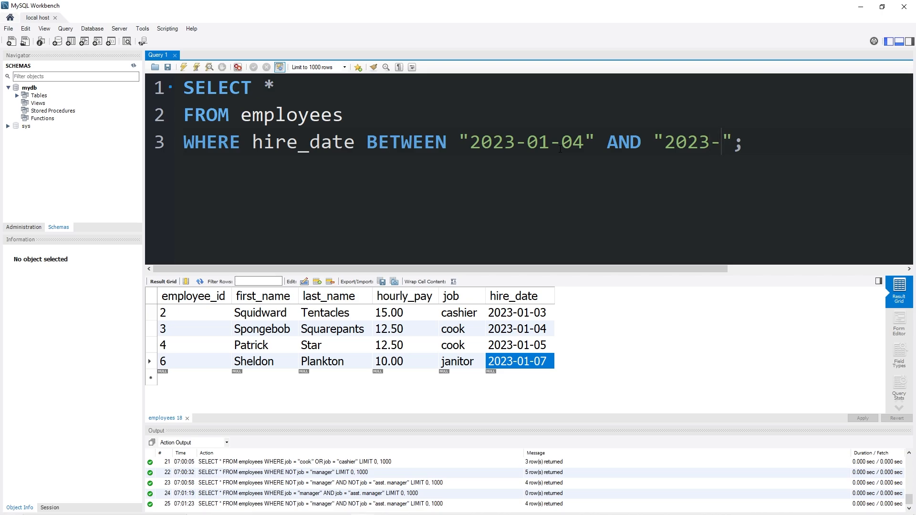
{"action": "type", "text": "01-07"}
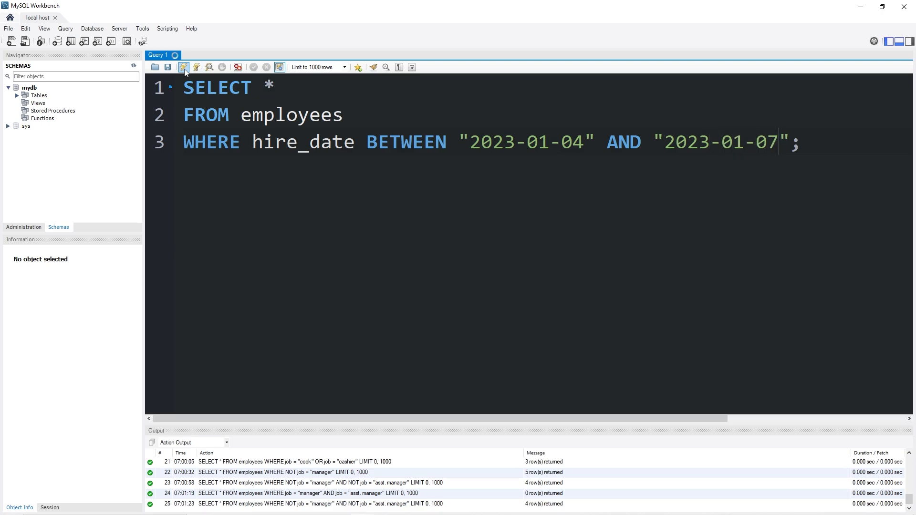
{"action": "left_click", "coordinate": [183, 67]}
{"action": "type", "text": "WHERE IN;"}
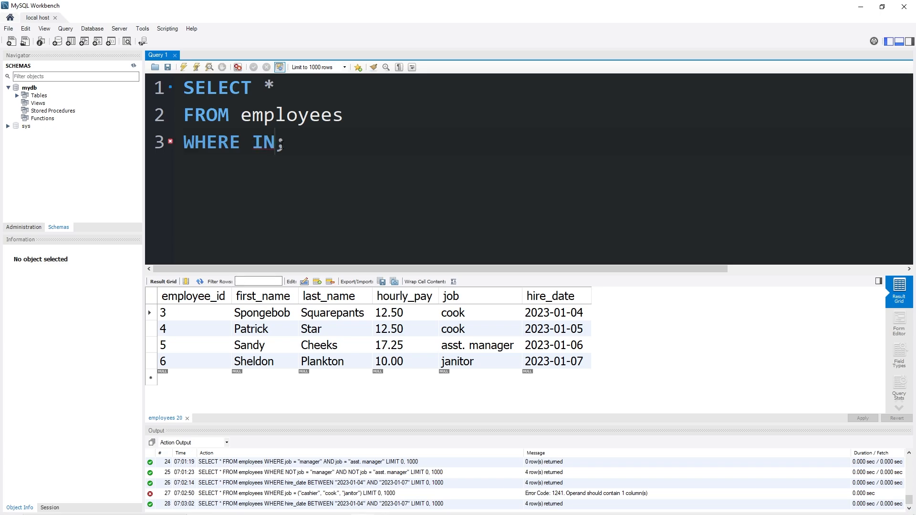
{"action": "mouse_move", "coordinate": [511, 144]}
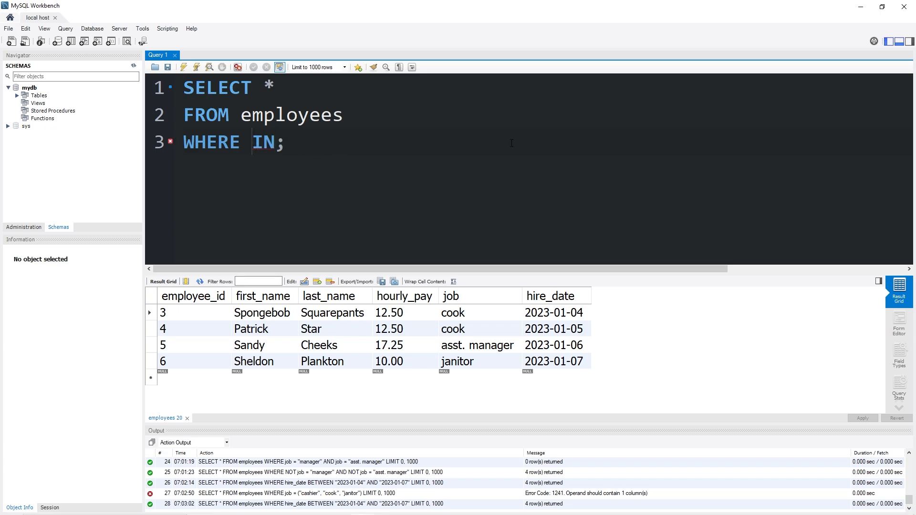
- Run WHERE job IN ("cook", "cashier", "janitor"), returning Squidward, Spongebob, Patrick and Sheldon
{"action": "type", "text": "job IN"}
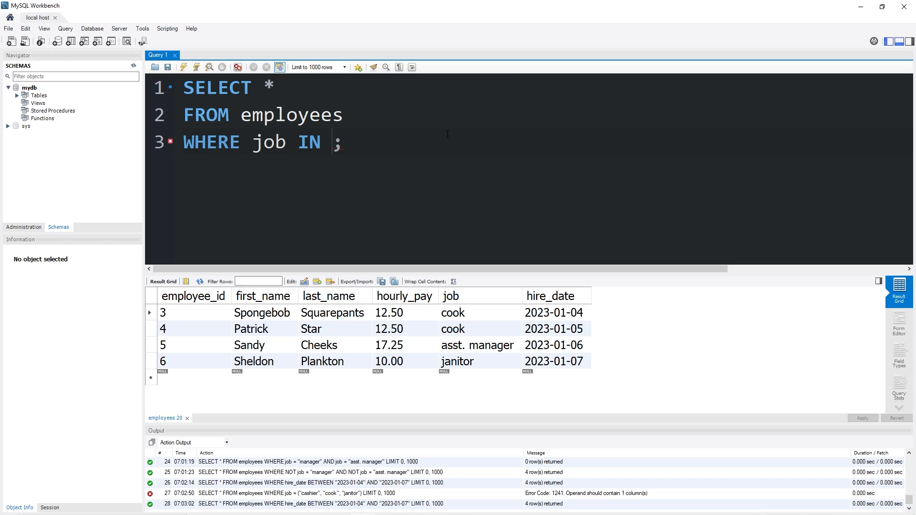
{"action": "type", "text": "(\"\")"}
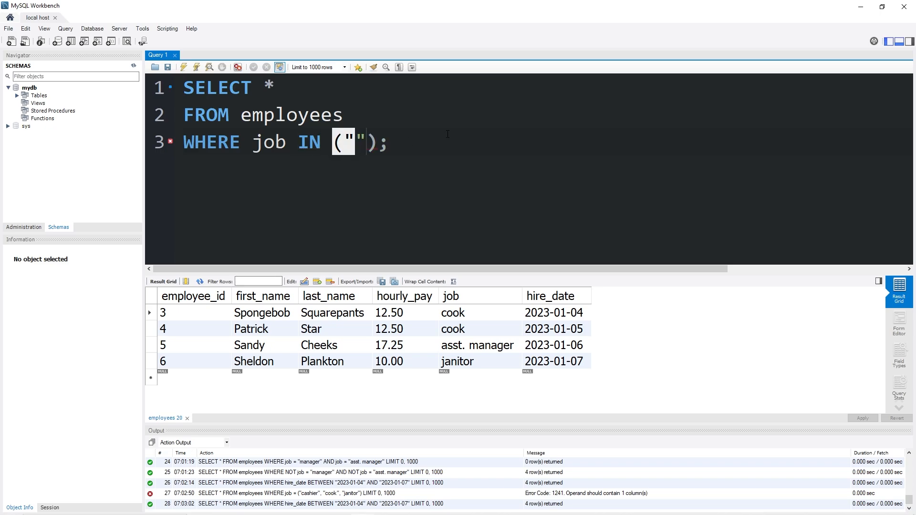
{"action": "type", "text": "cook"}
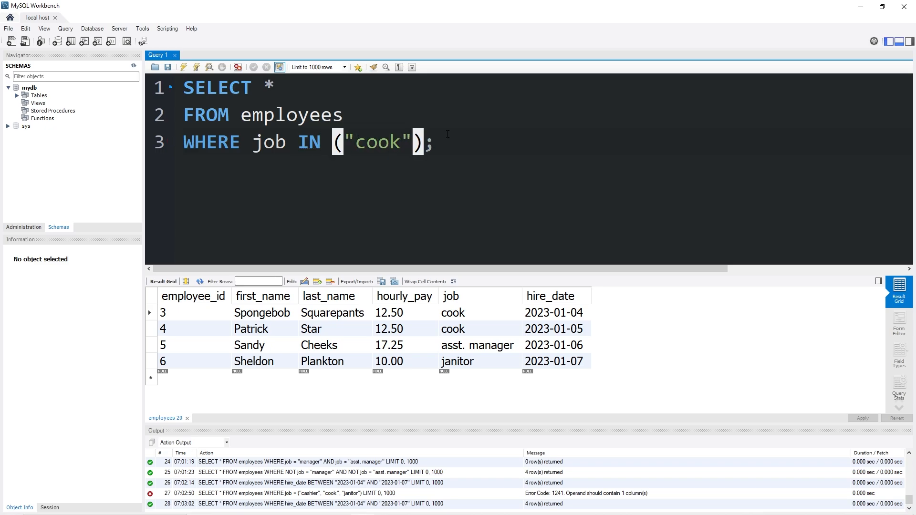
{"action": "type", "text": ", \"cash\""}
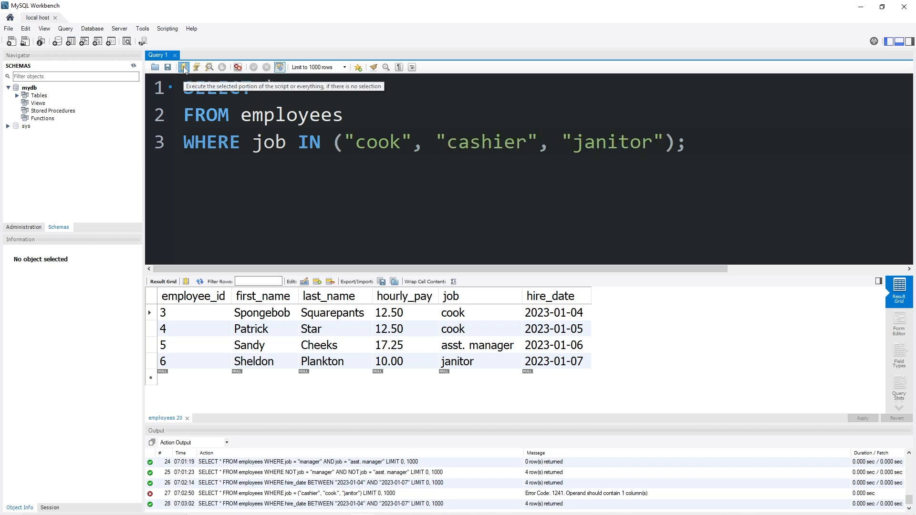
{"action": "left_click", "coordinate": [183, 67]}
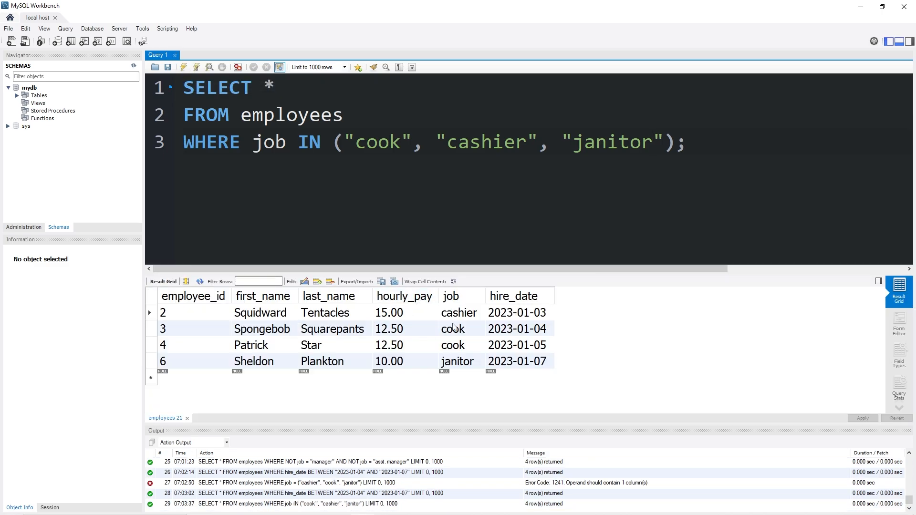
{"action": "left_click", "coordinate": [459, 361]}
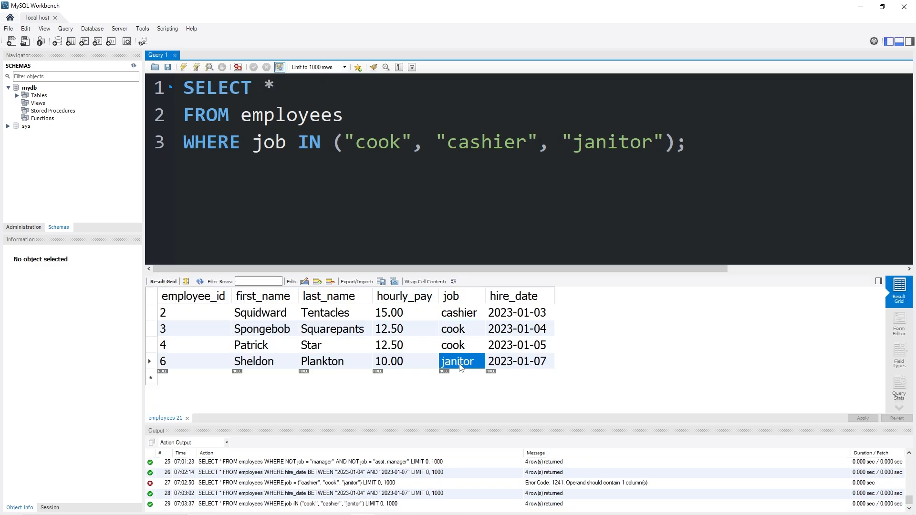
{"action": "mouse_move", "coordinate": [429, 286]}
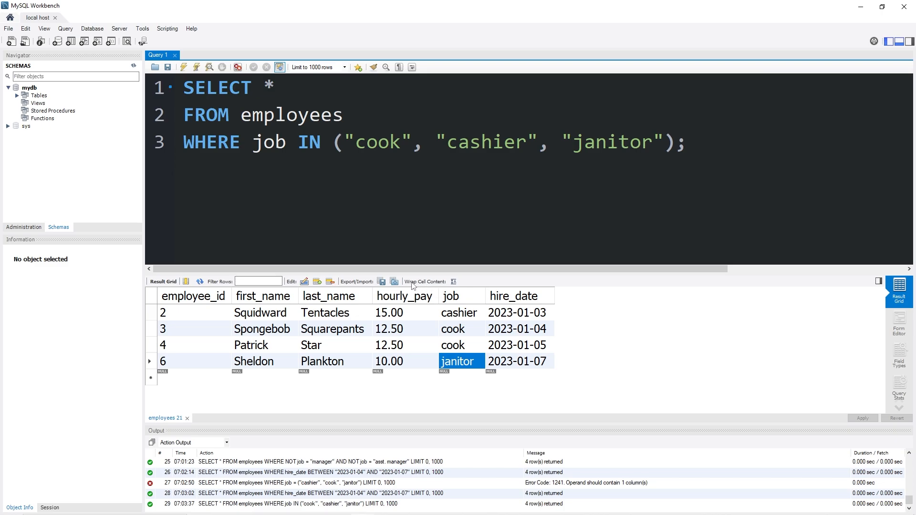
{"action": "mouse_move", "coordinate": [413, 287]}
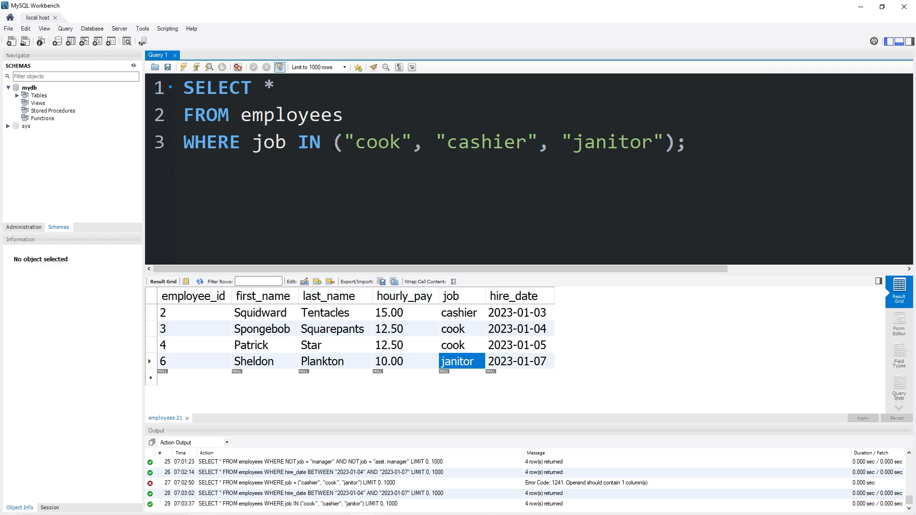
{"action": "mouse_move", "coordinate": [374, 338]}
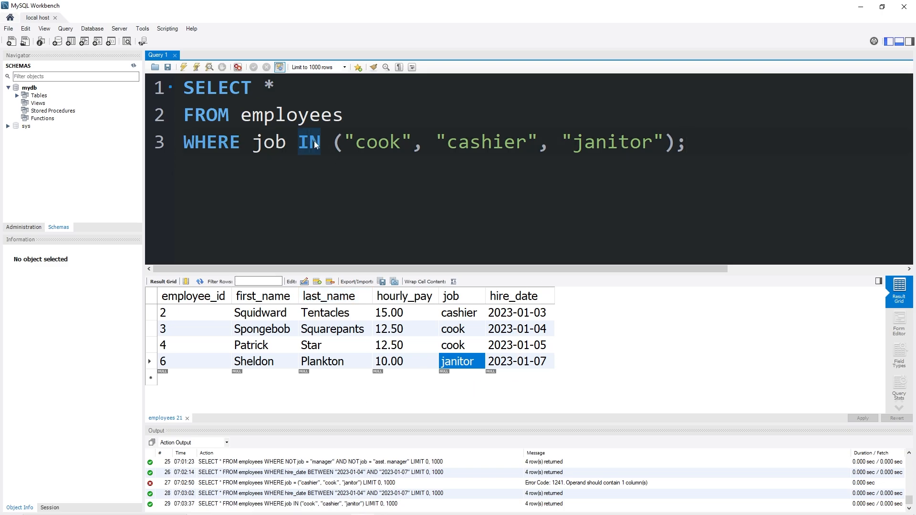
{"action": "mouse_move", "coordinate": [498, 100]}
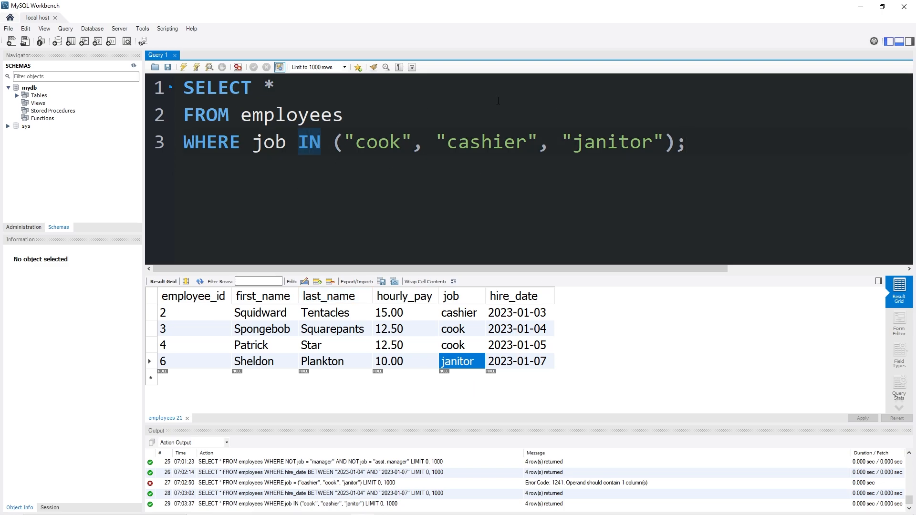
{"action": "mouse_move", "coordinate": [308, 145]}
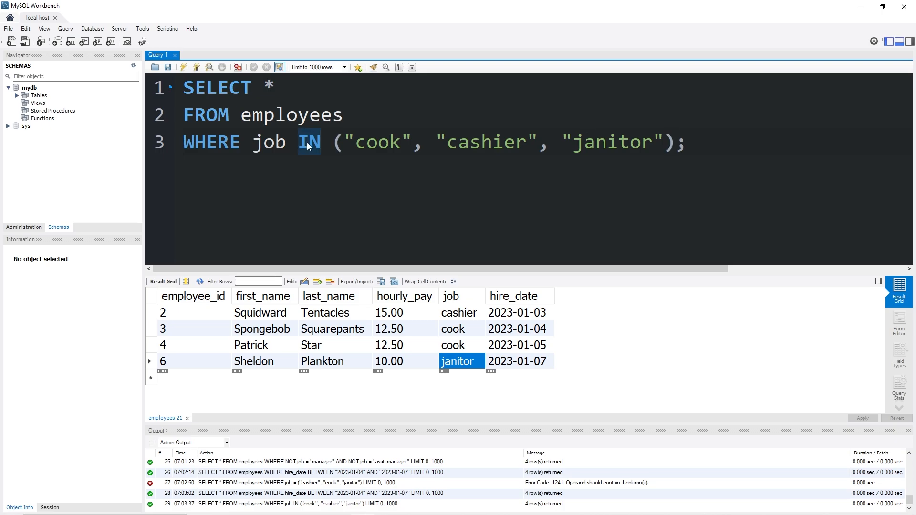